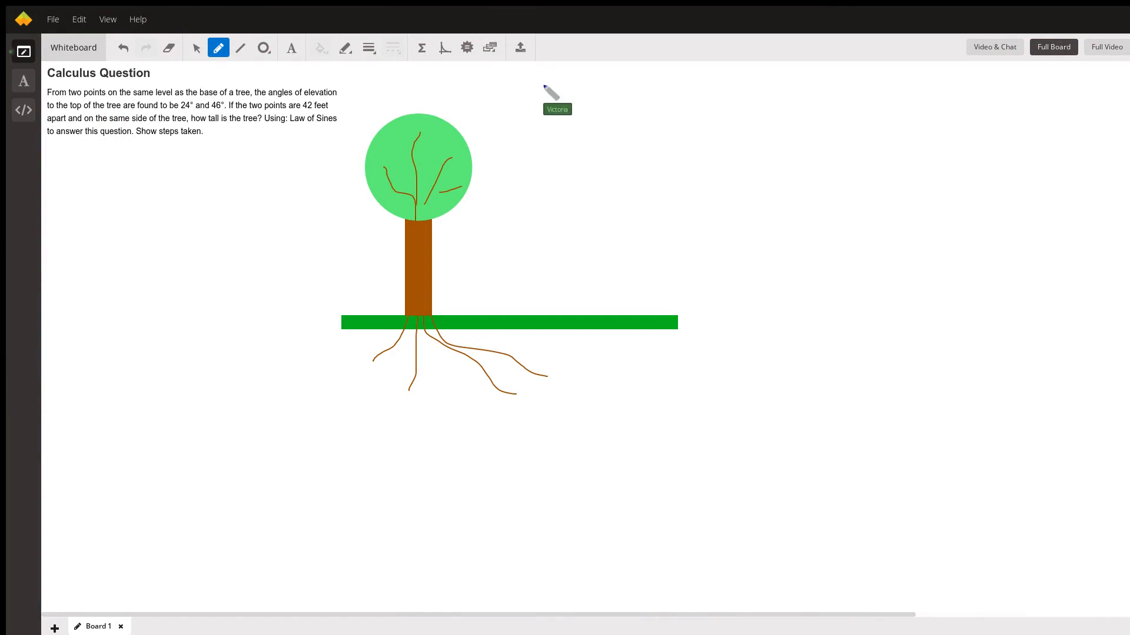
mouse_move(435, 358)
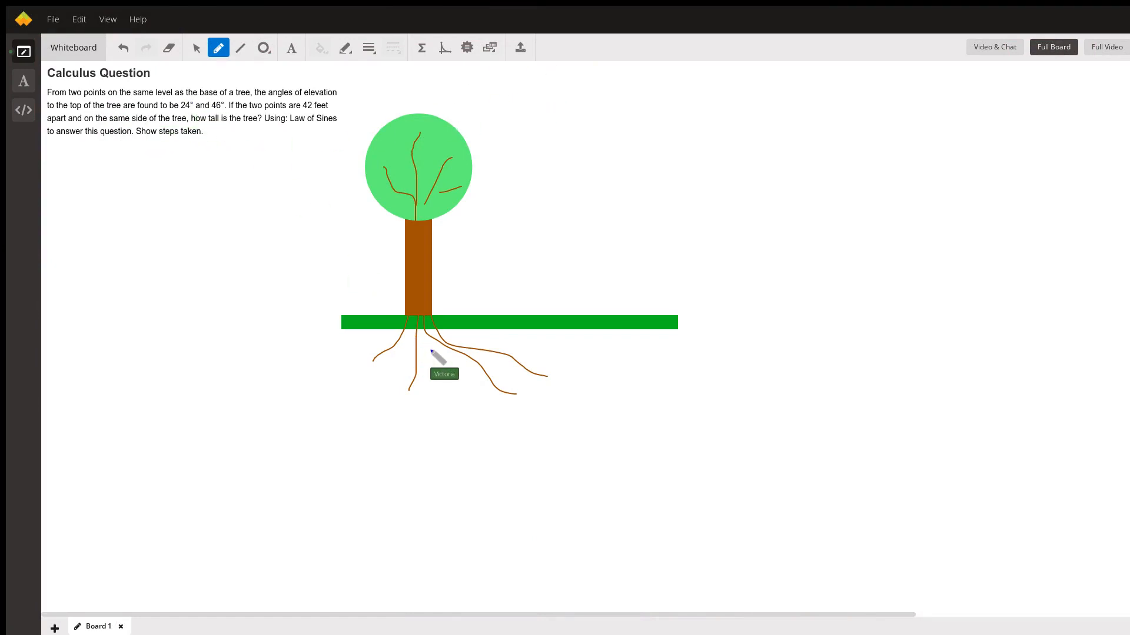
mouse_move(447, 325)
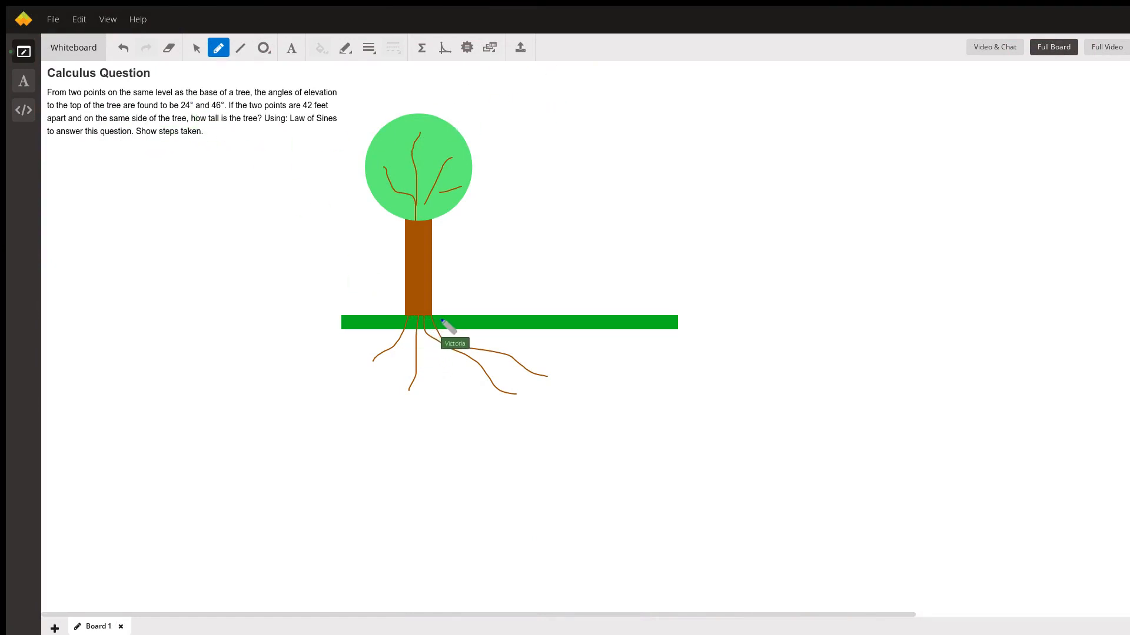
mouse_move(483, 309)
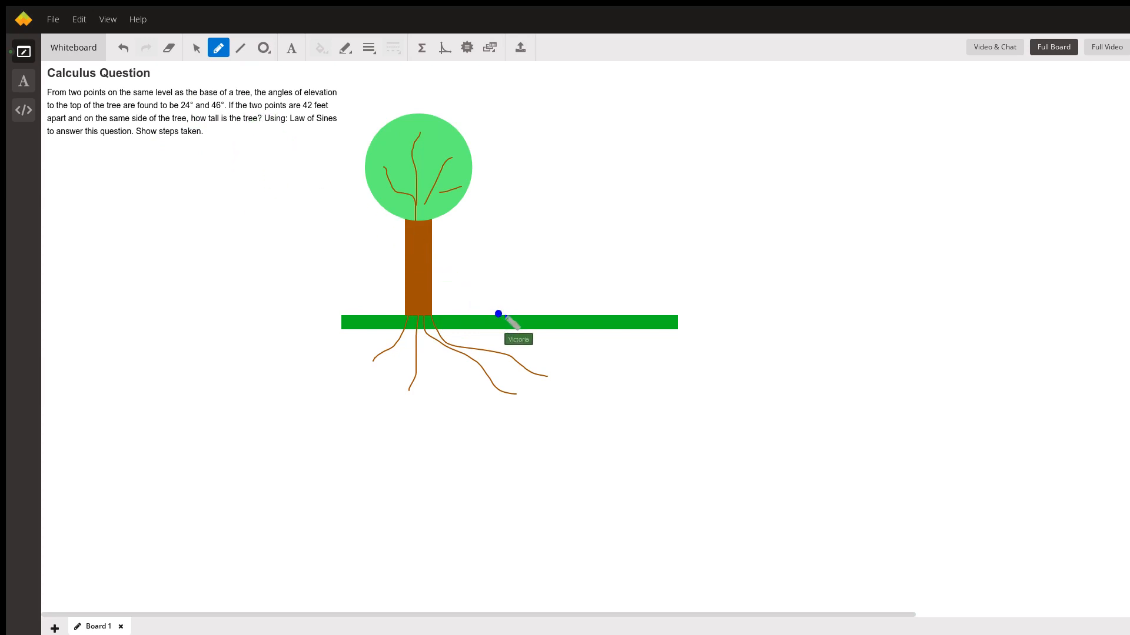
mouse_move(624, 319)
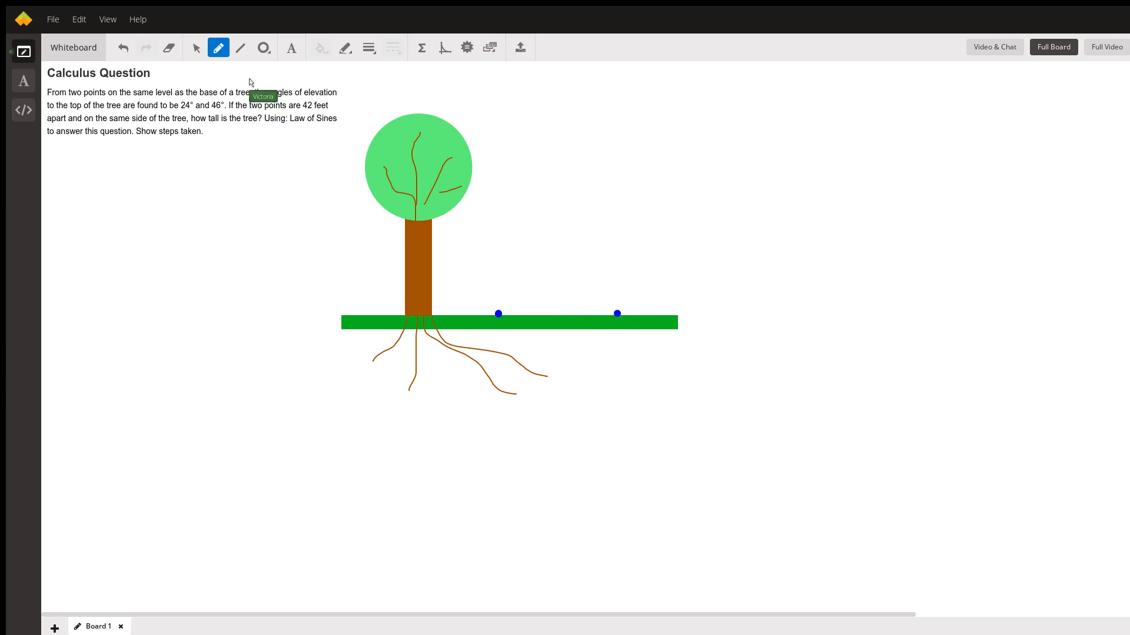
mouse_move(394, 69)
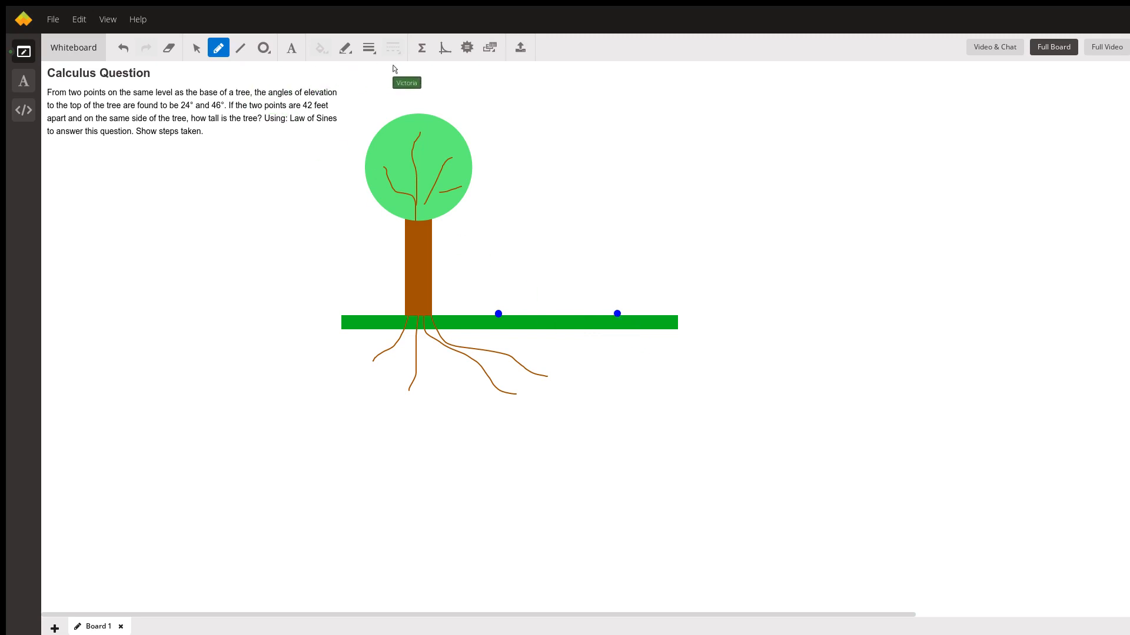
mouse_move(498, 316)
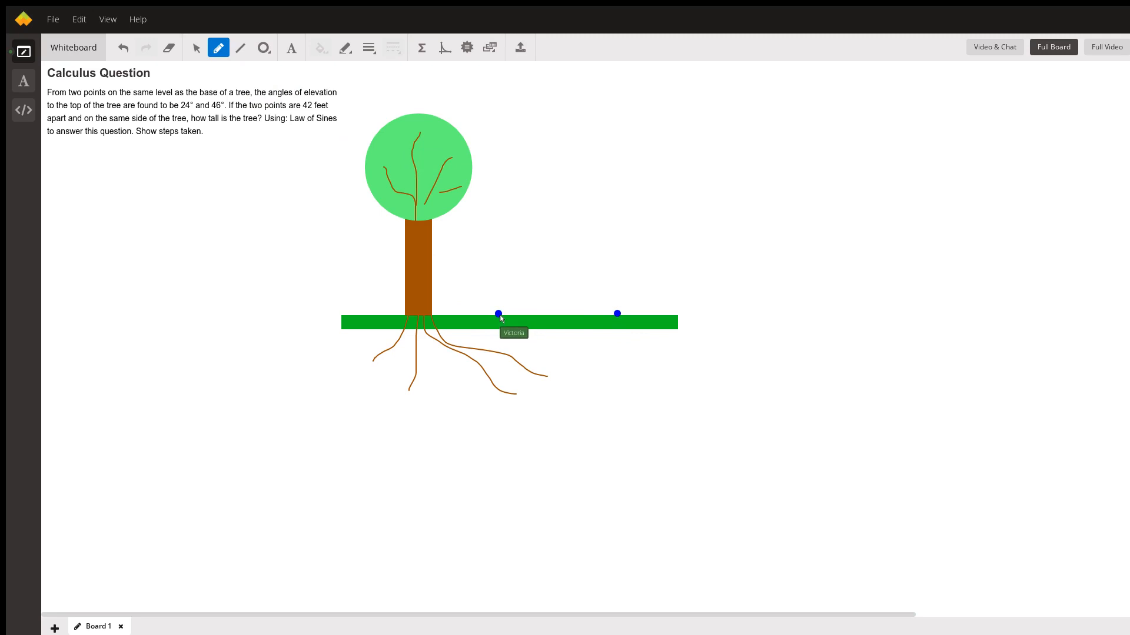
mouse_move(507, 316)
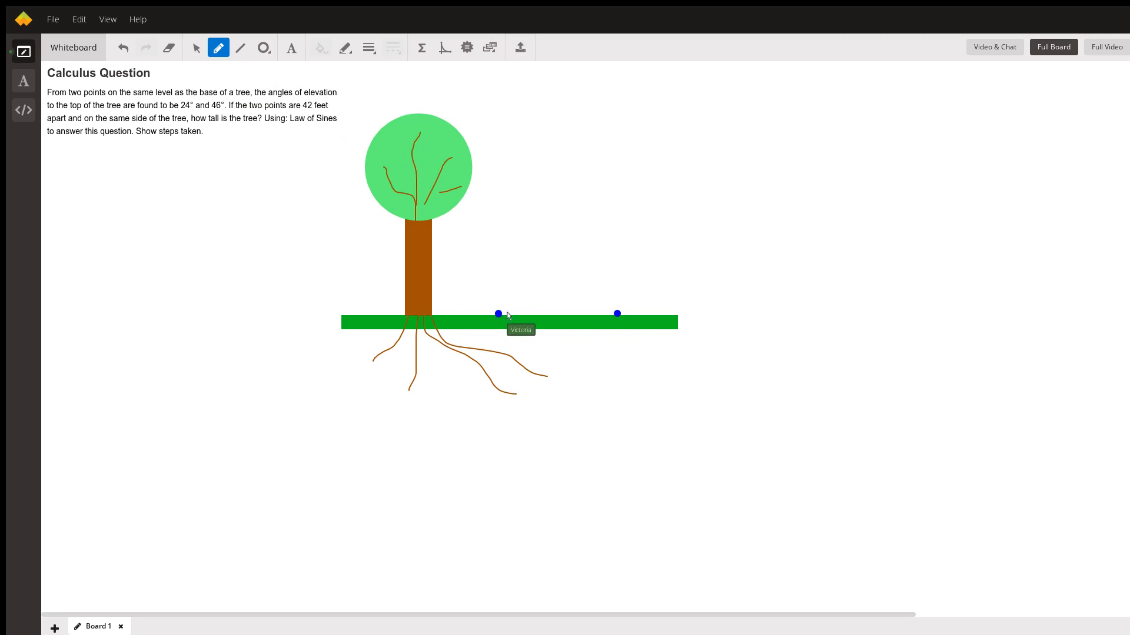
mouse_move(484, 254)
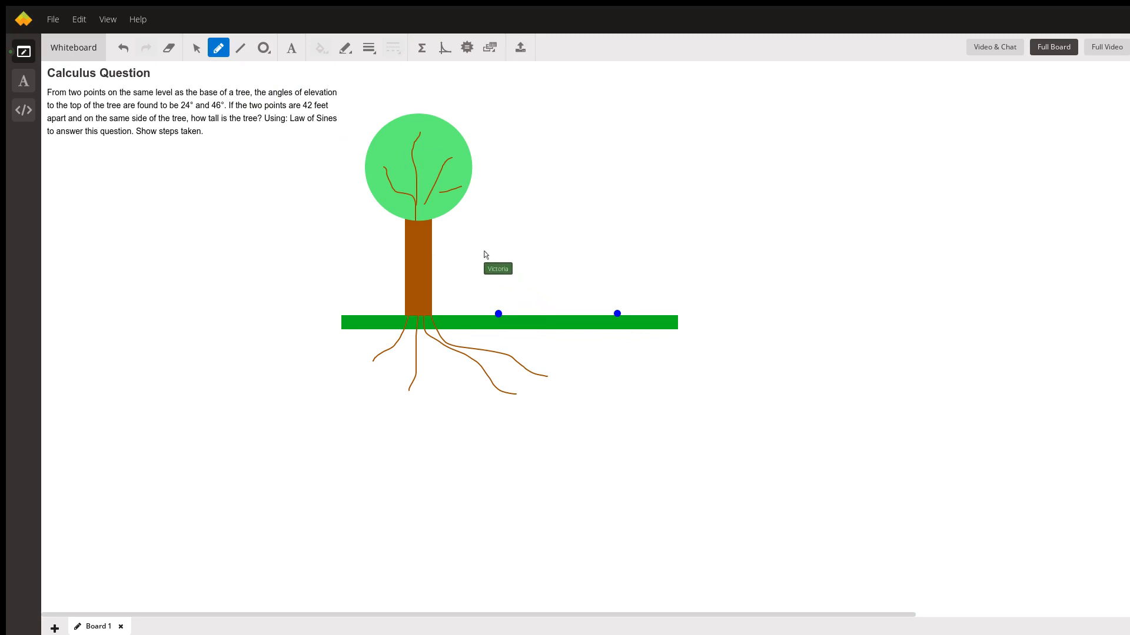
mouse_move(431, 127)
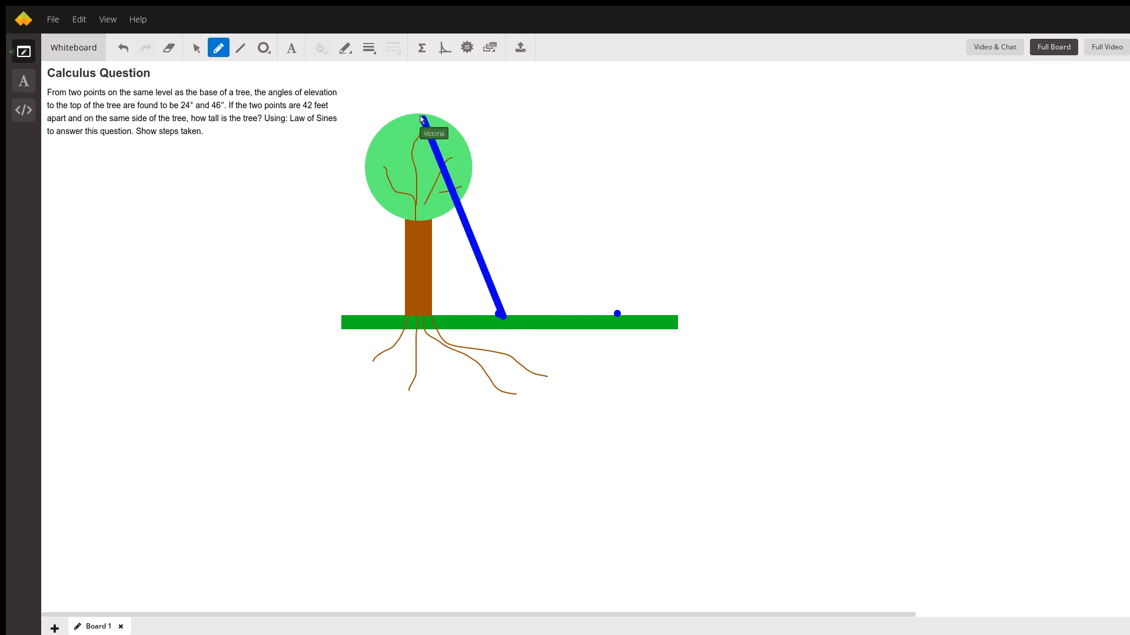
mouse_move(493, 258)
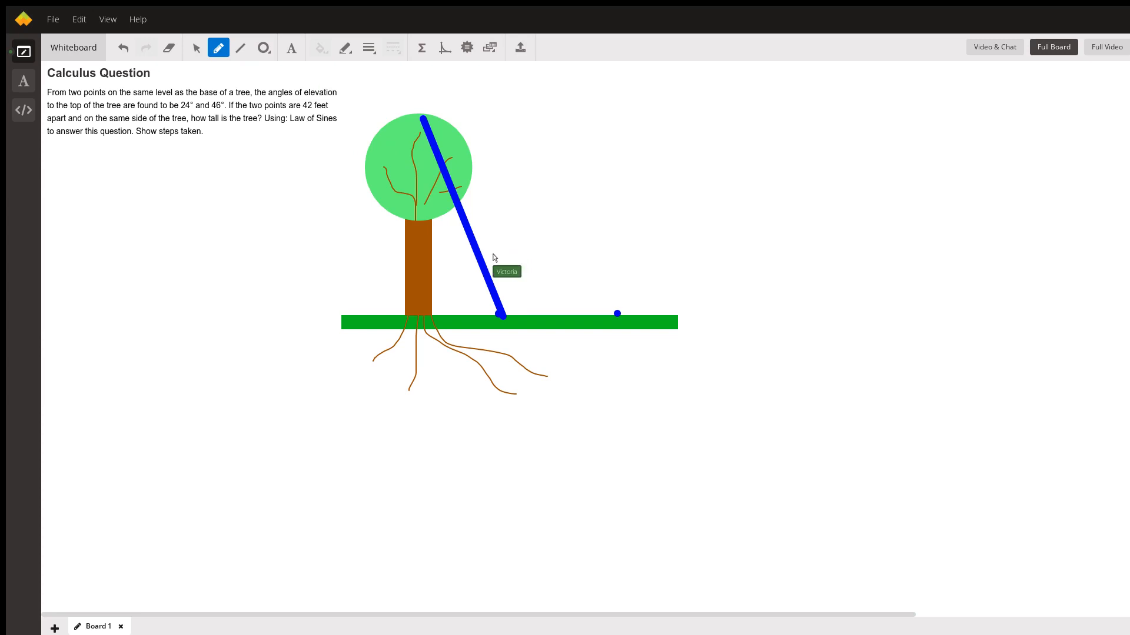
mouse_move(431, 76)
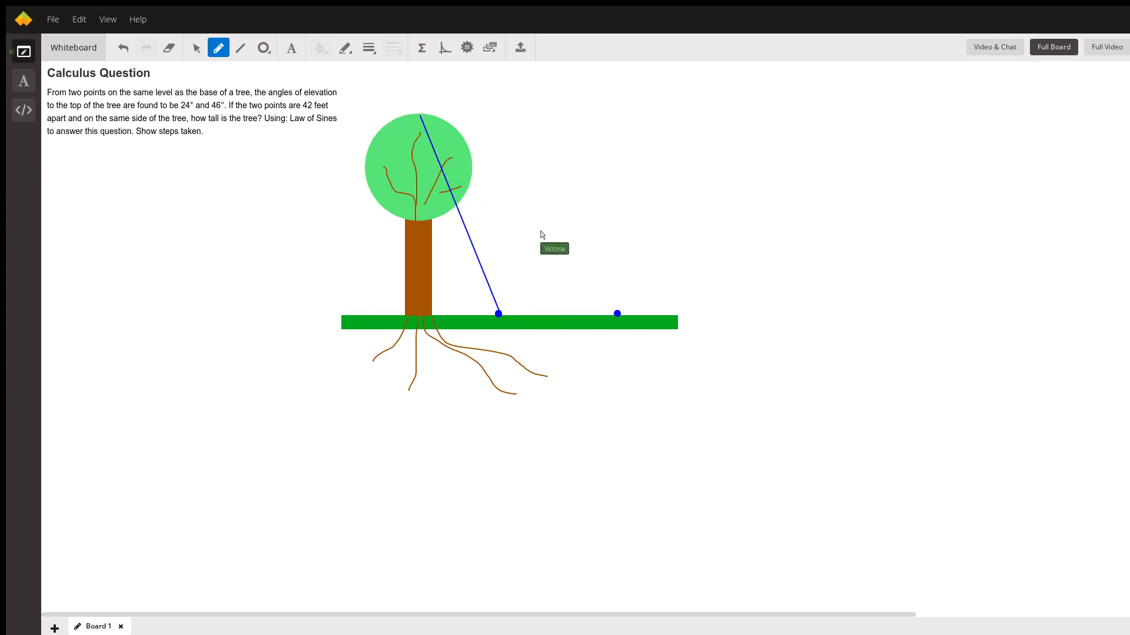
mouse_move(313, 210)
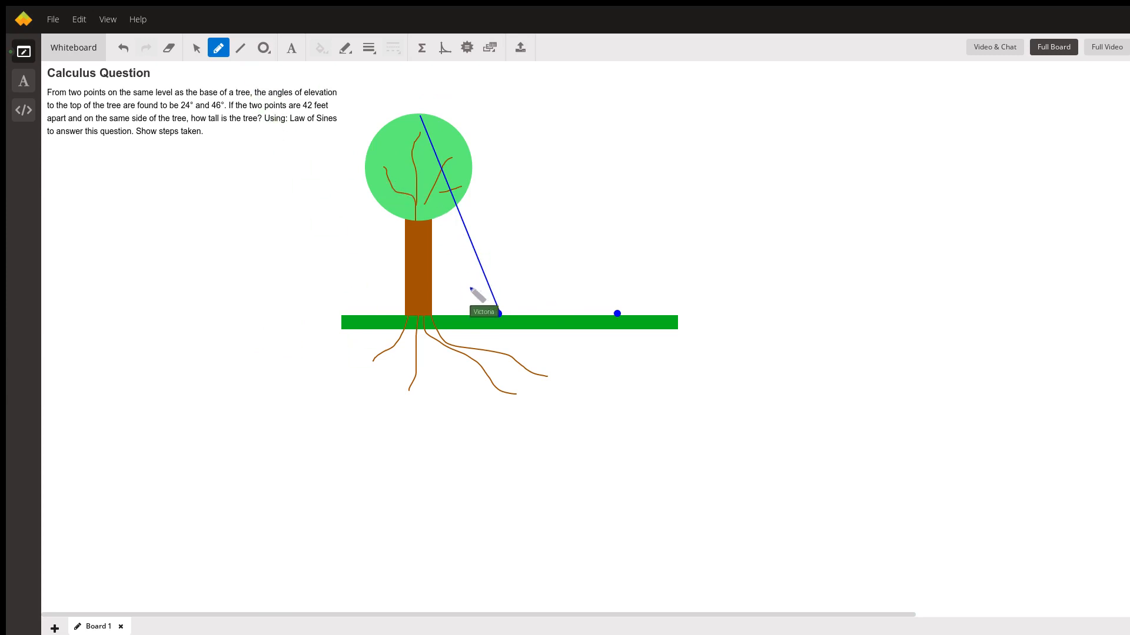
mouse_move(489, 322)
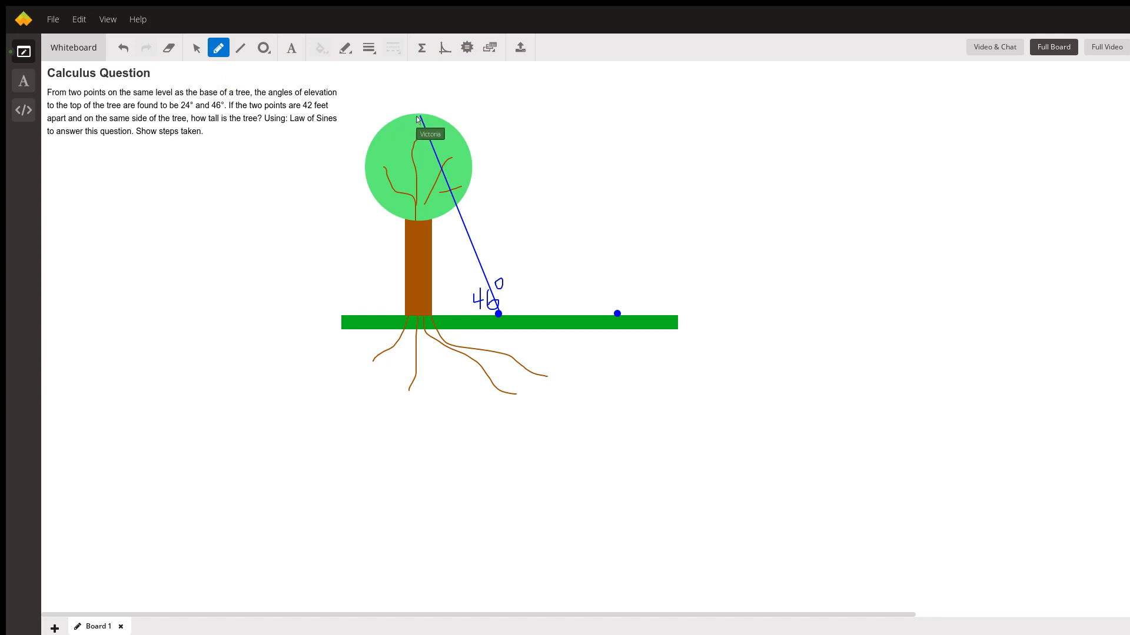
mouse_move(426, 323)
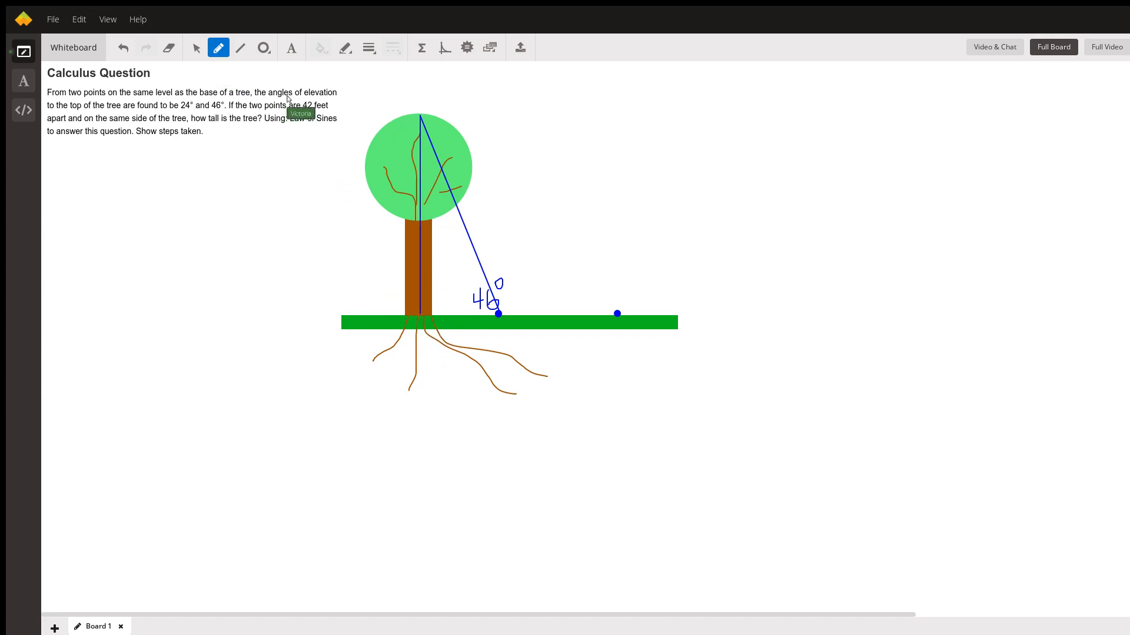
mouse_move(378, 243)
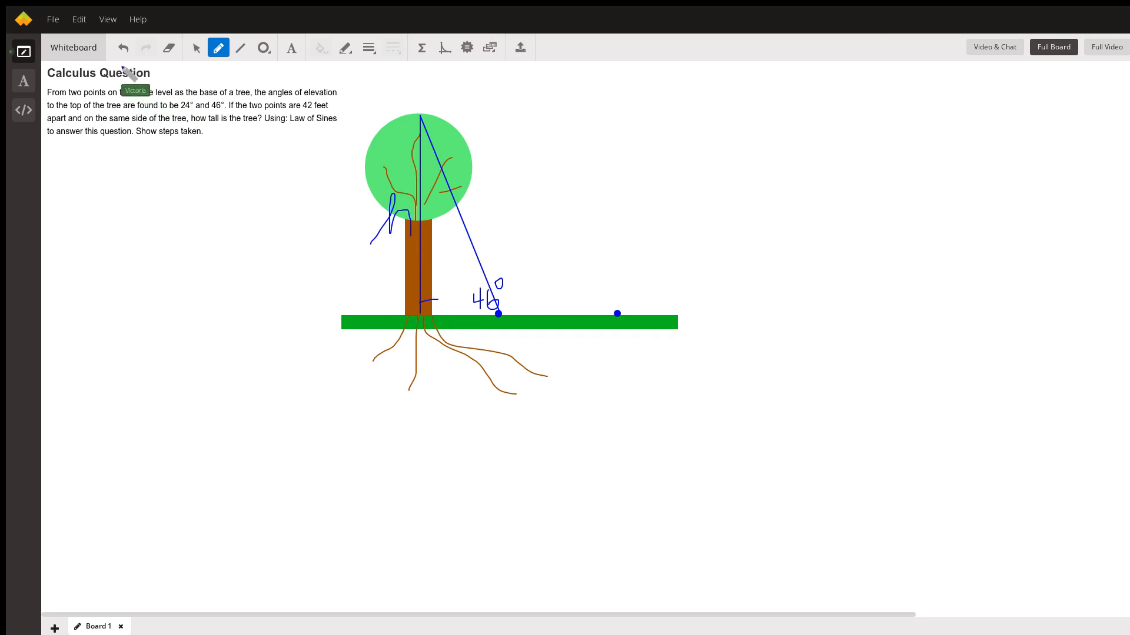
mouse_move(417, 308)
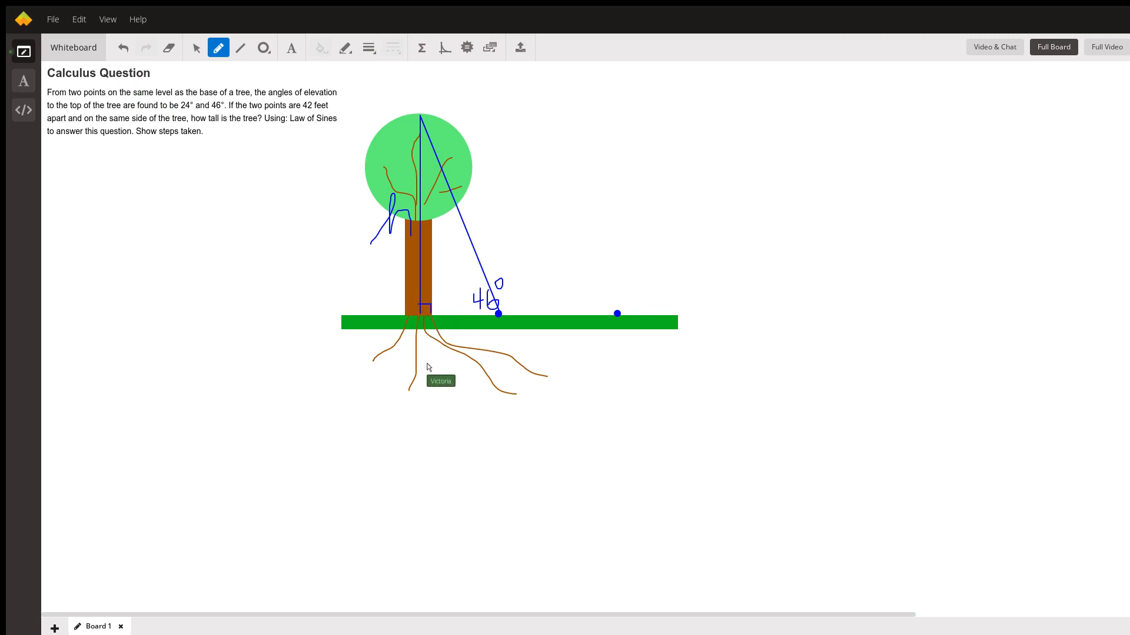
mouse_move(380, 70)
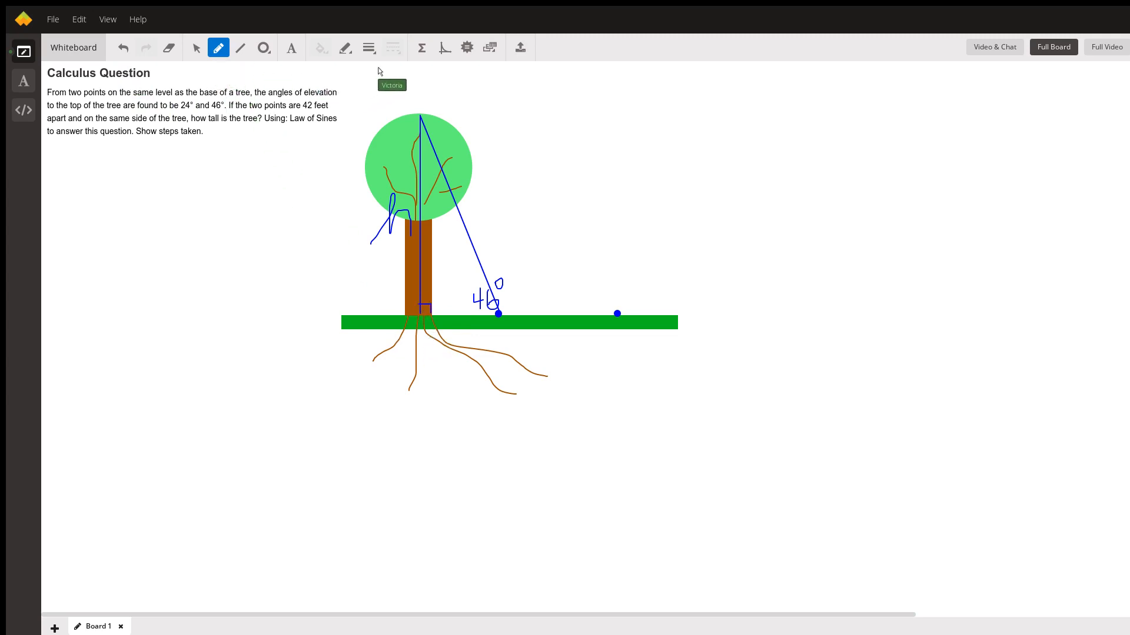
mouse_move(377, 200)
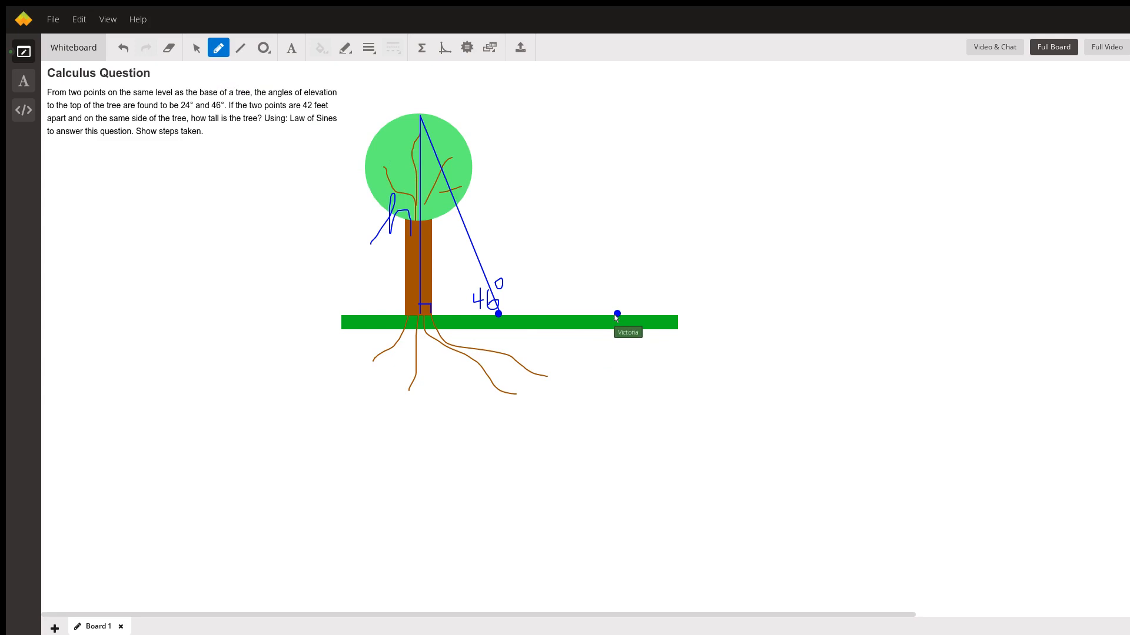
mouse_move(425, 123)
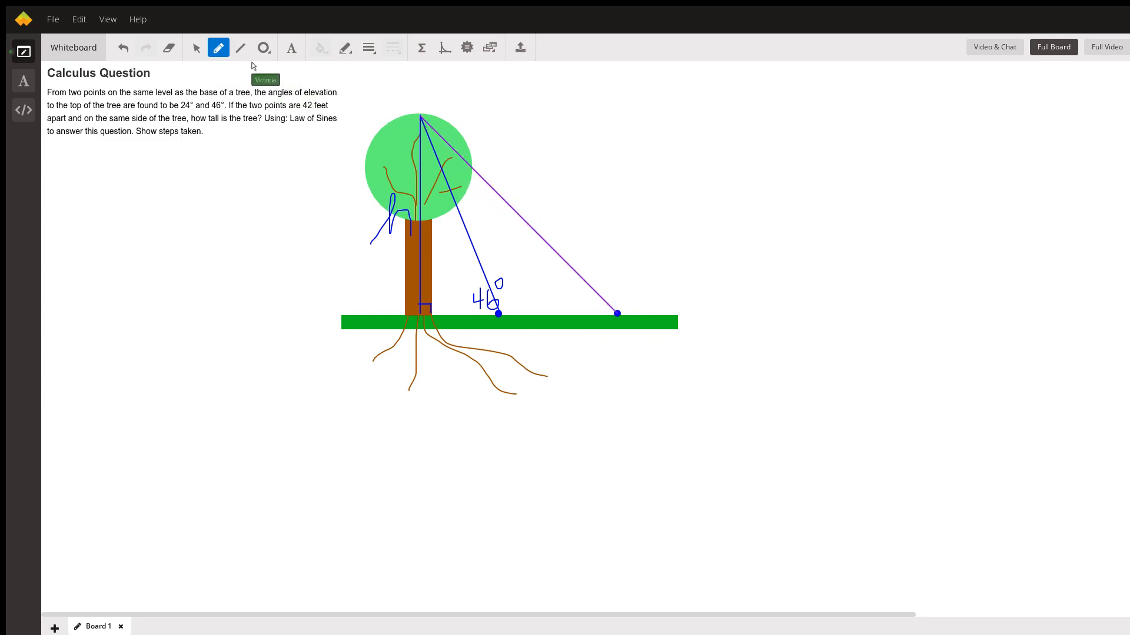
mouse_move(584, 320)
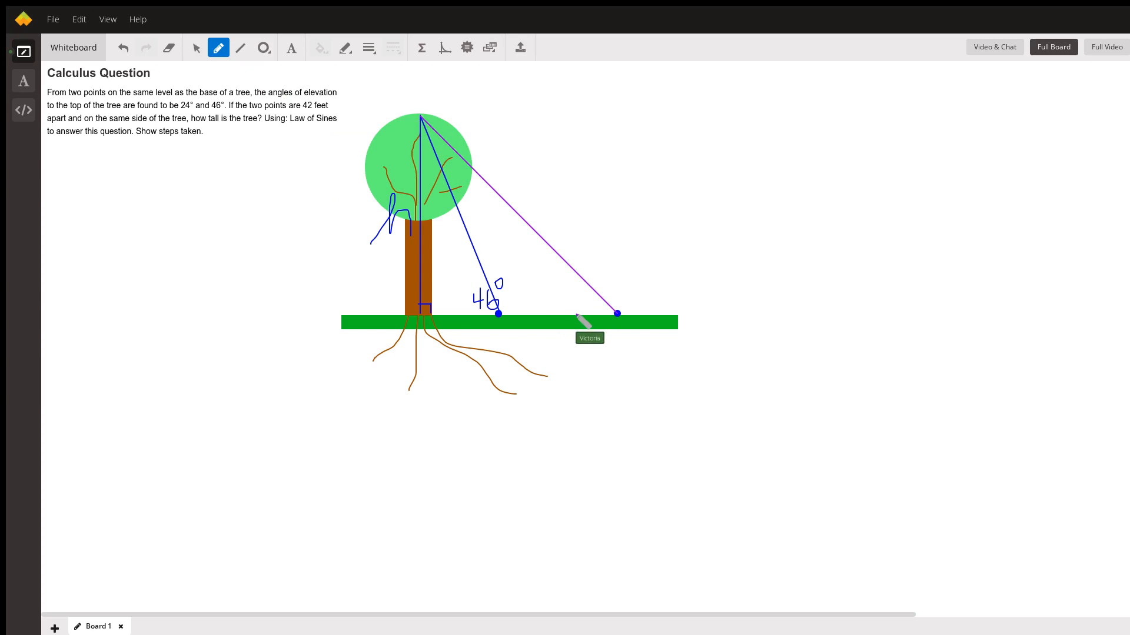
mouse_move(576, 313)
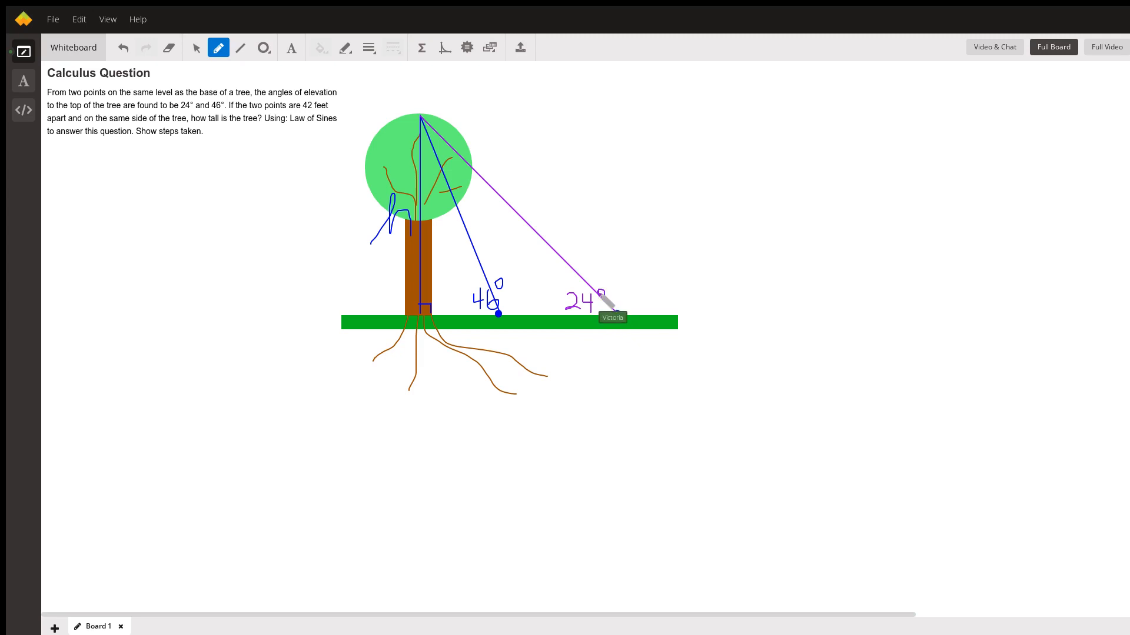
mouse_move(378, 76)
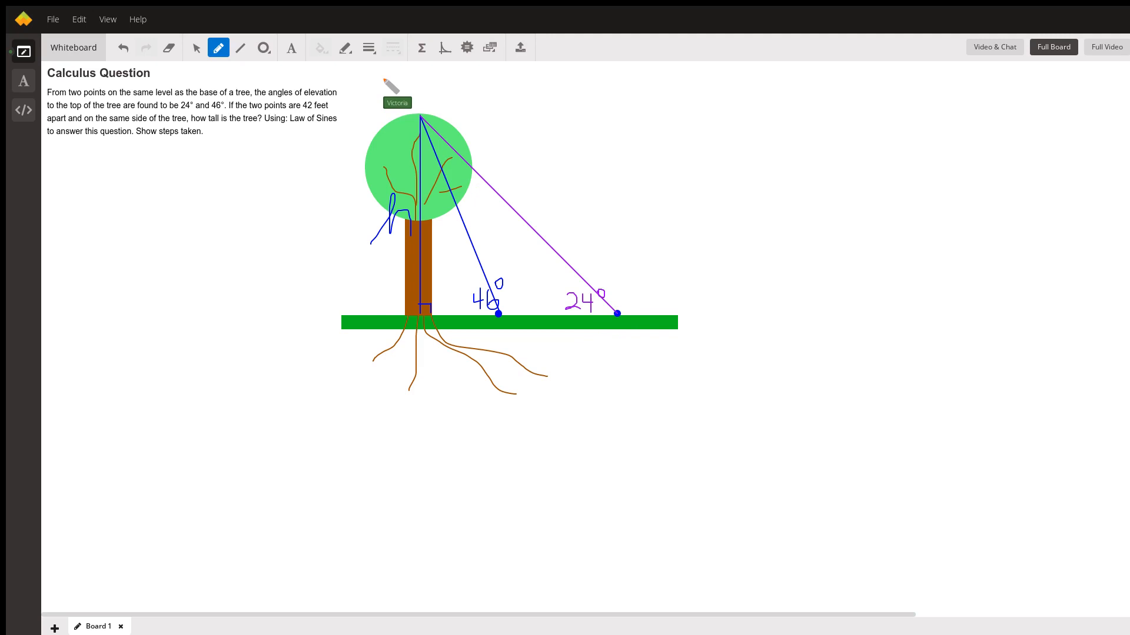
mouse_move(309, 117)
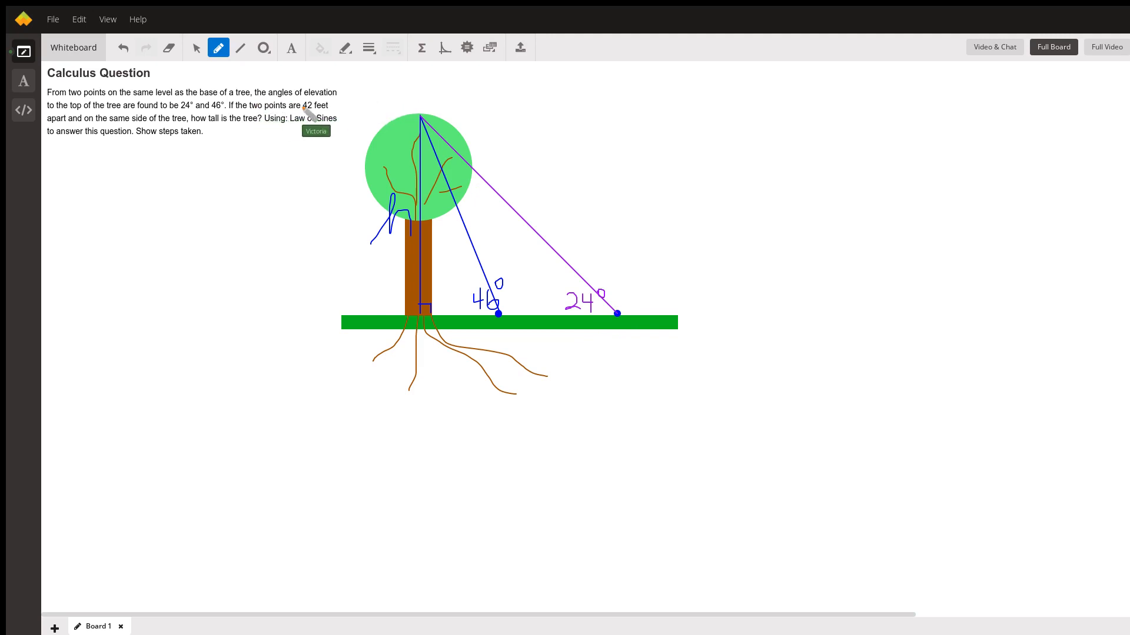
mouse_move(519, 332)
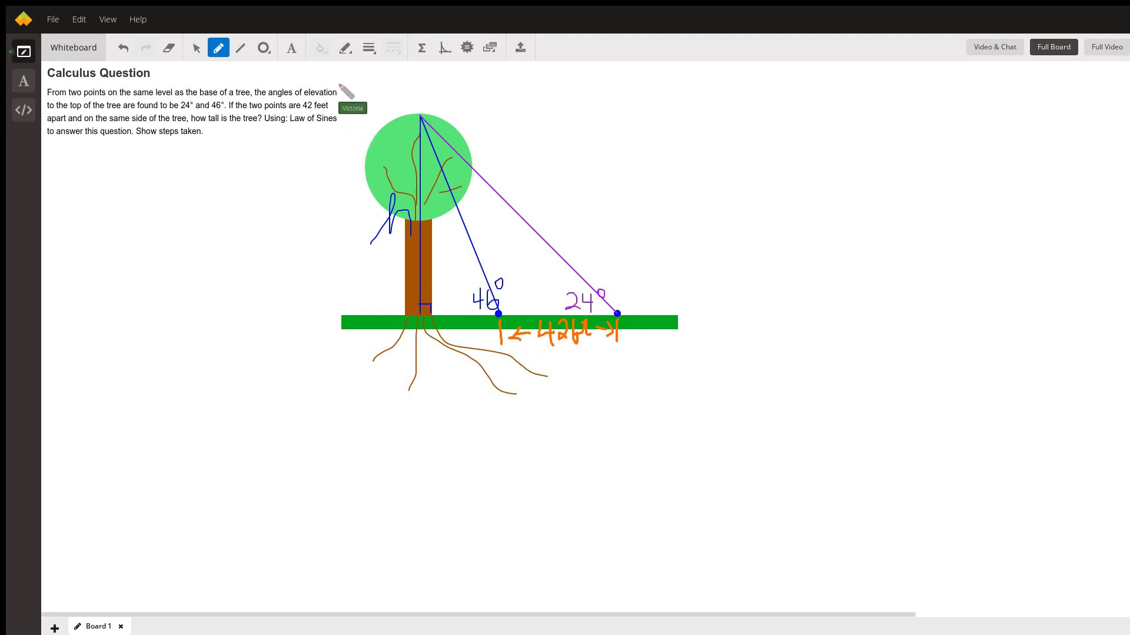
mouse_move(255, 68)
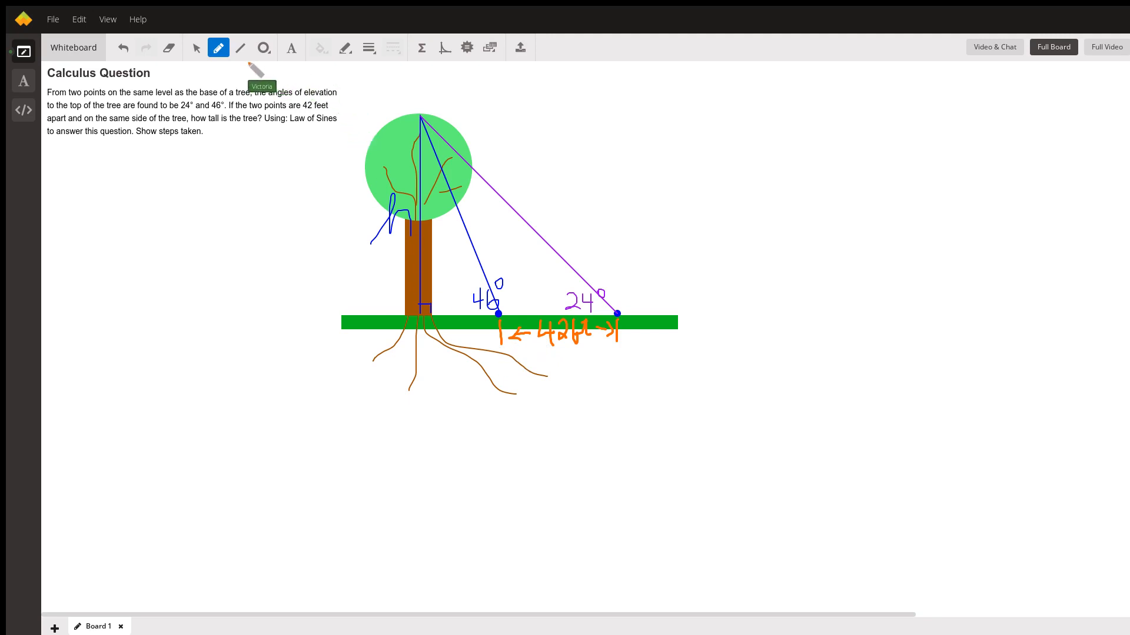
mouse_move(368, 113)
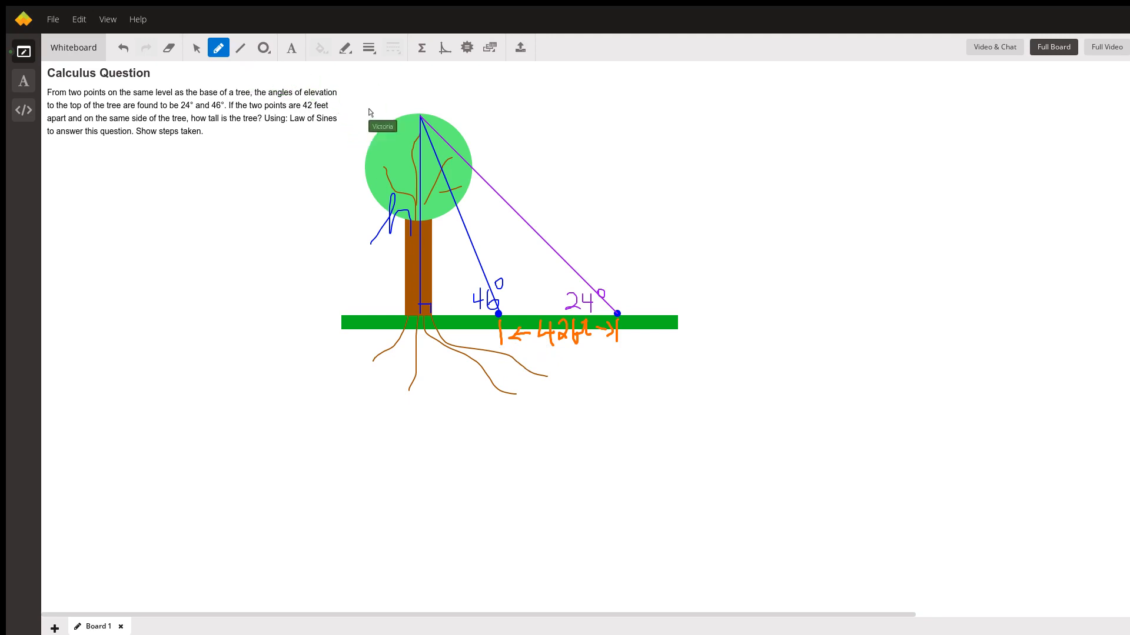
mouse_move(373, 86)
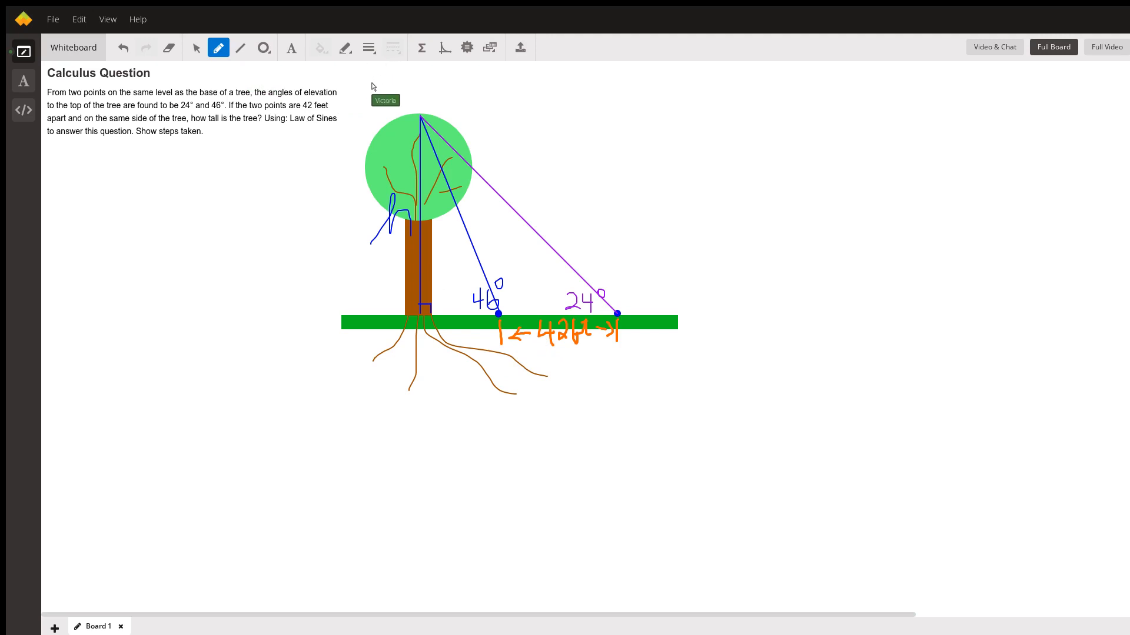
mouse_move(458, 208)
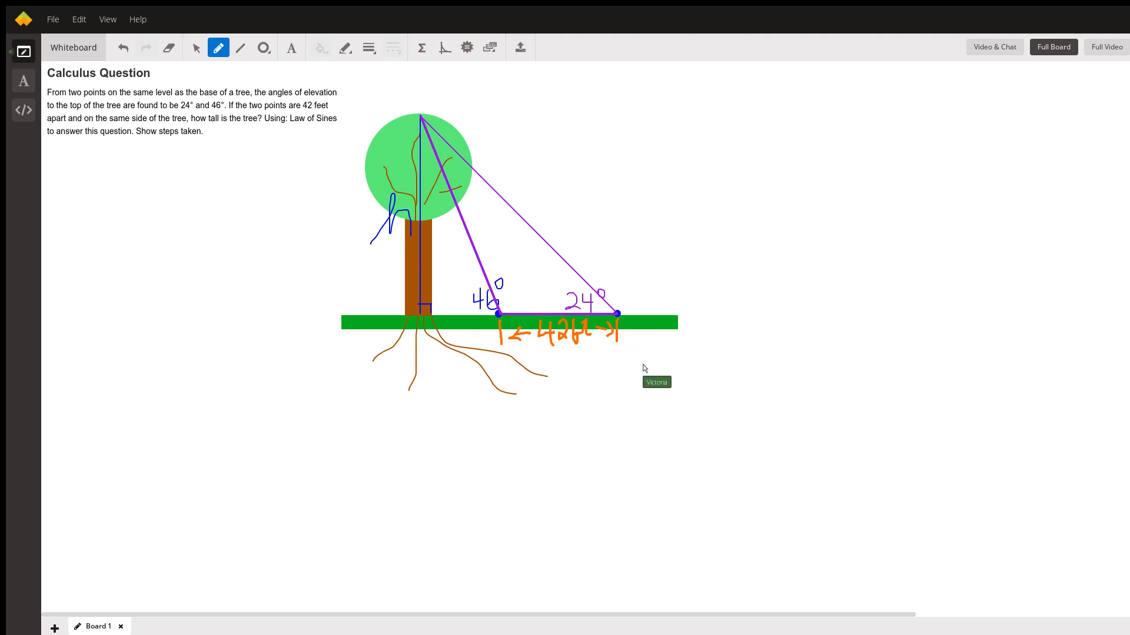
mouse_move(355, 193)
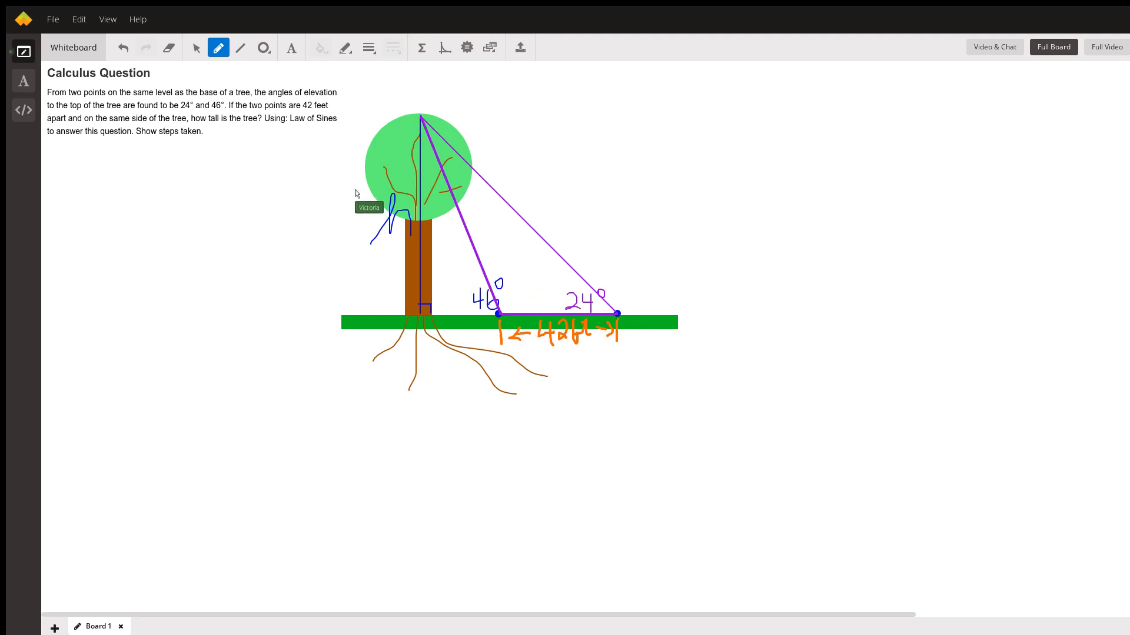
mouse_move(512, 329)
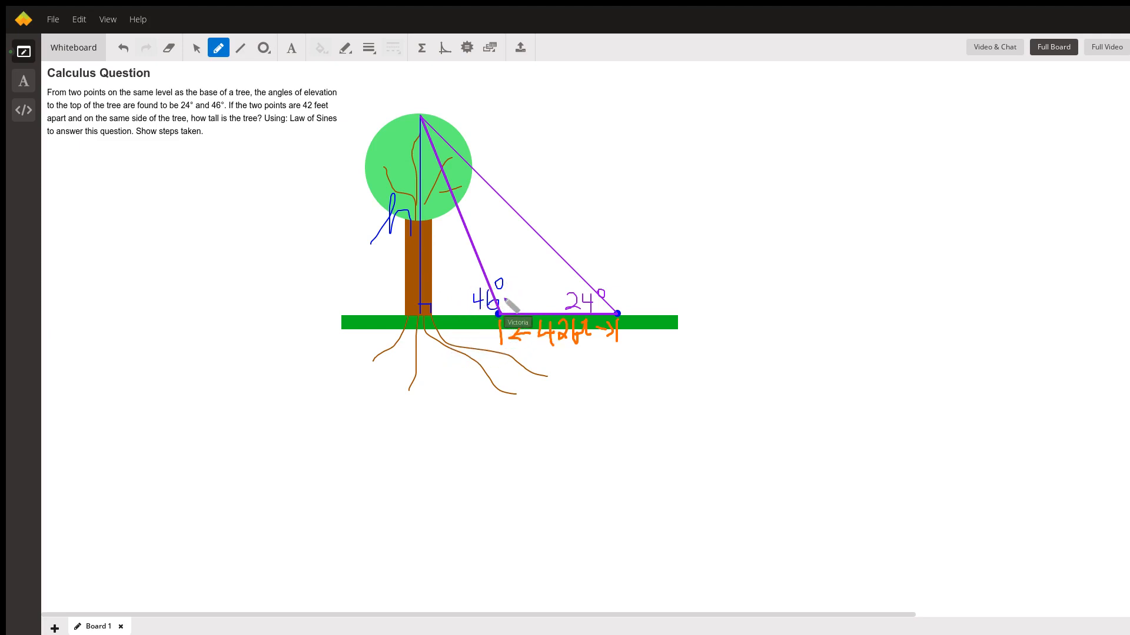
mouse_move(468, 294)
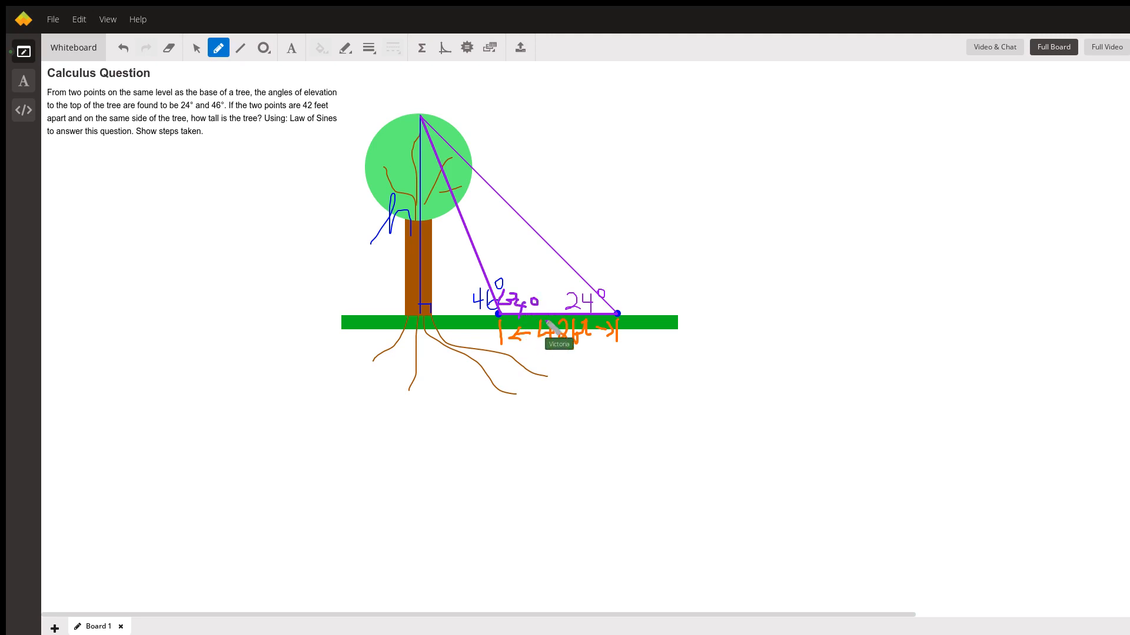
mouse_move(465, 248)
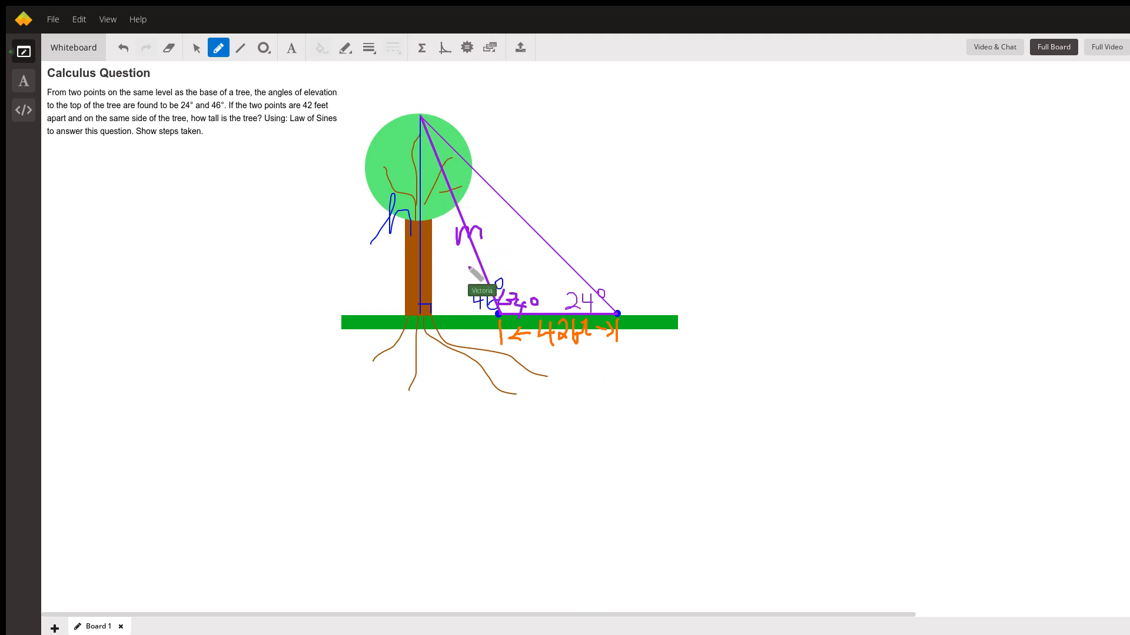
mouse_move(432, 230)
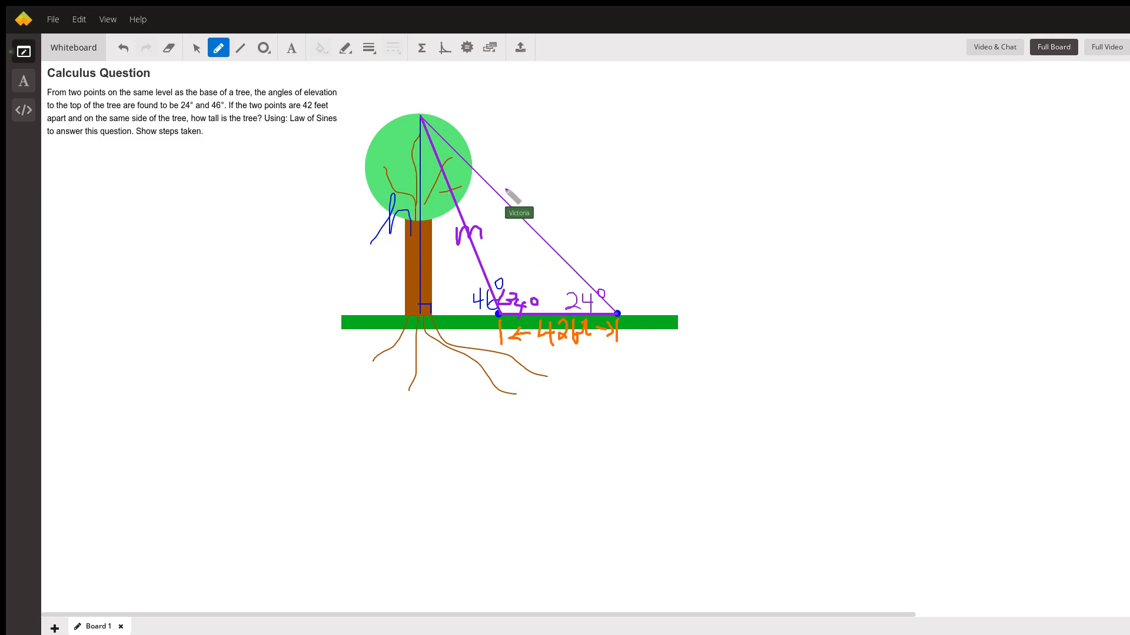
mouse_move(532, 133)
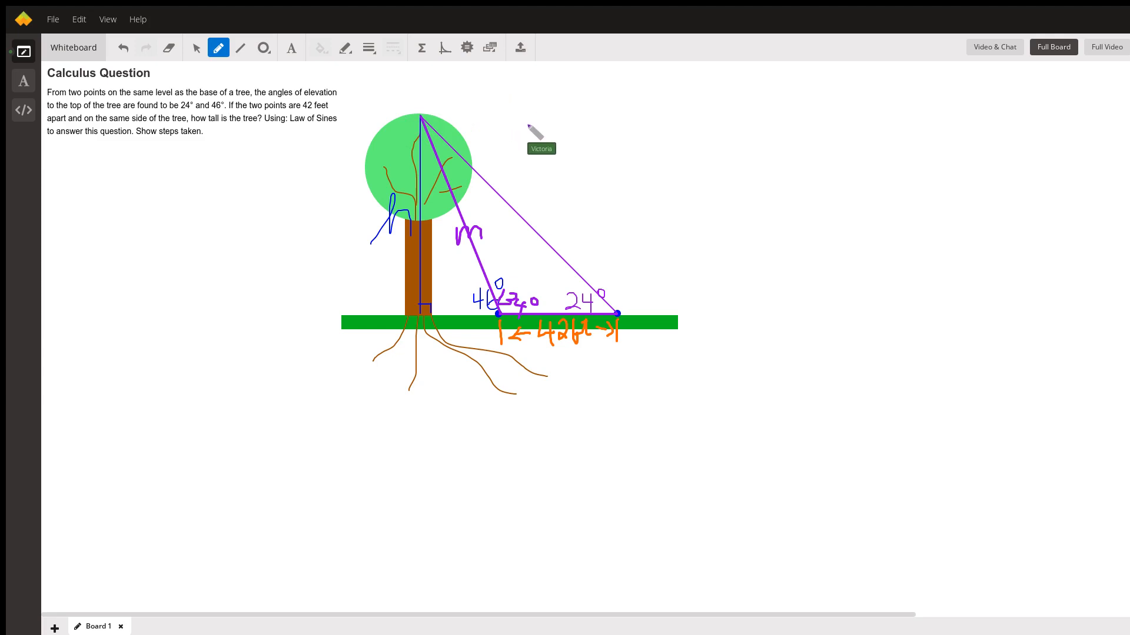
mouse_move(526, 320)
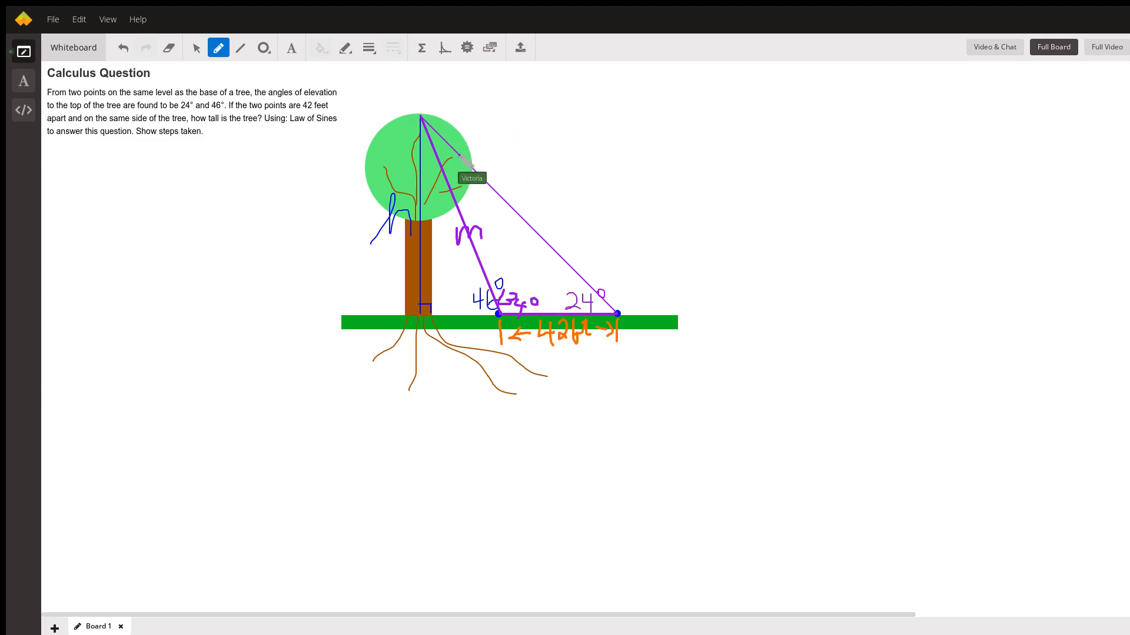
mouse_move(582, 173)
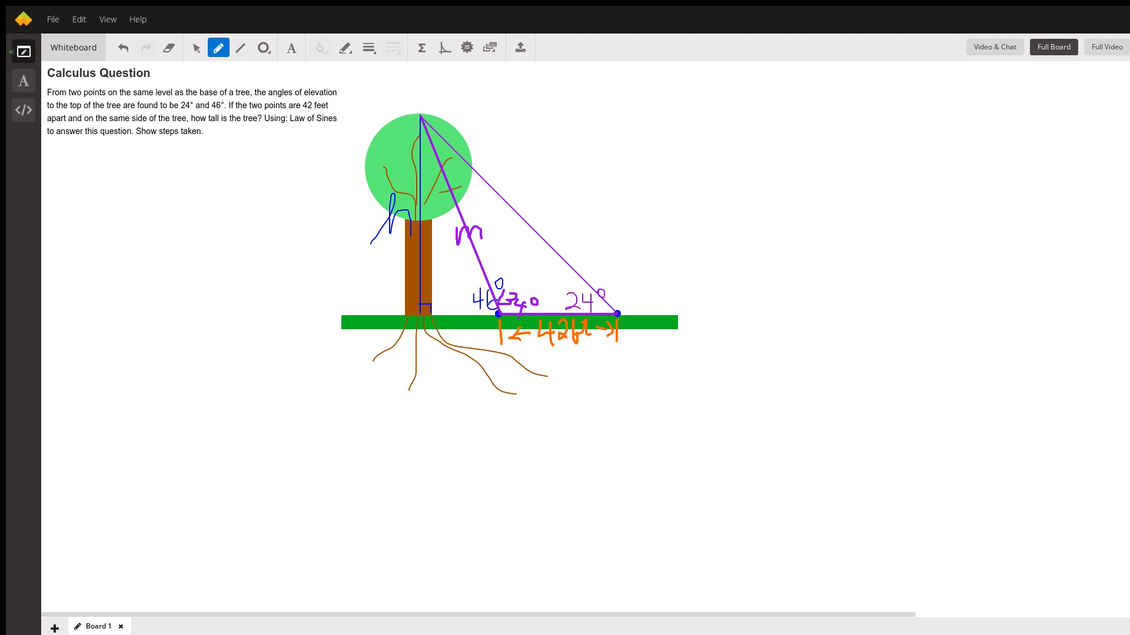
mouse_move(580, 173)
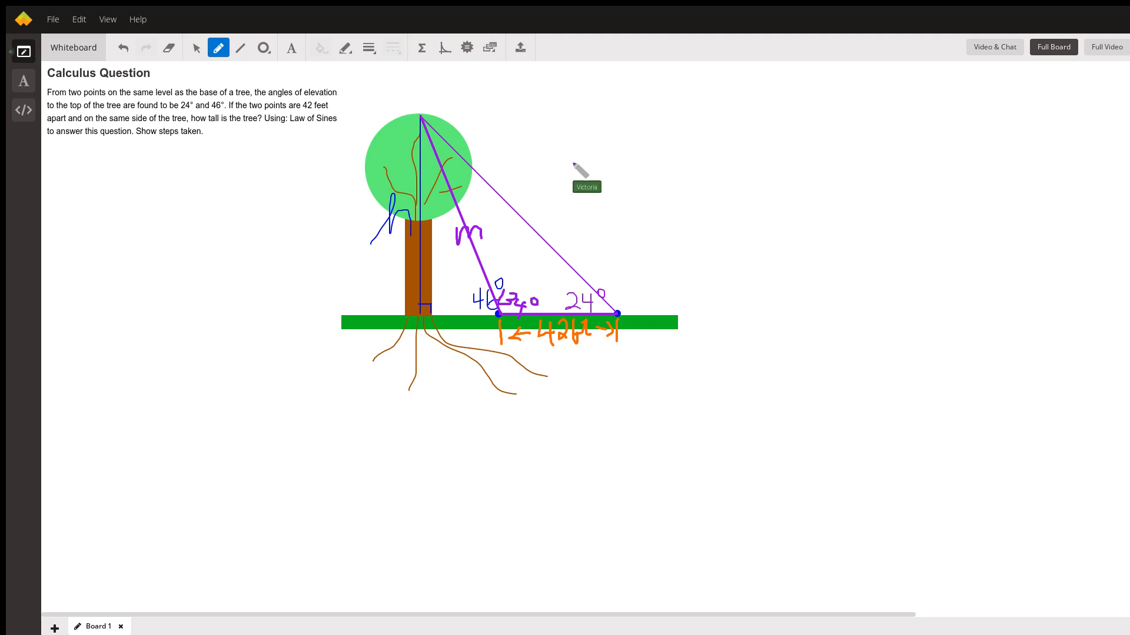
mouse_move(450, 162)
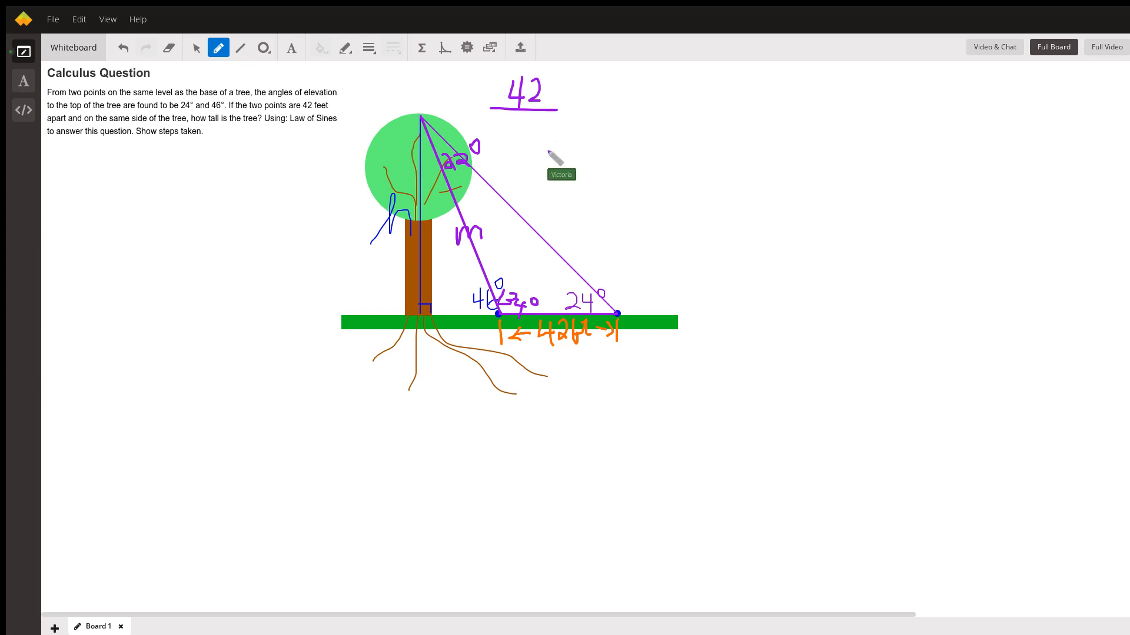
mouse_move(509, 123)
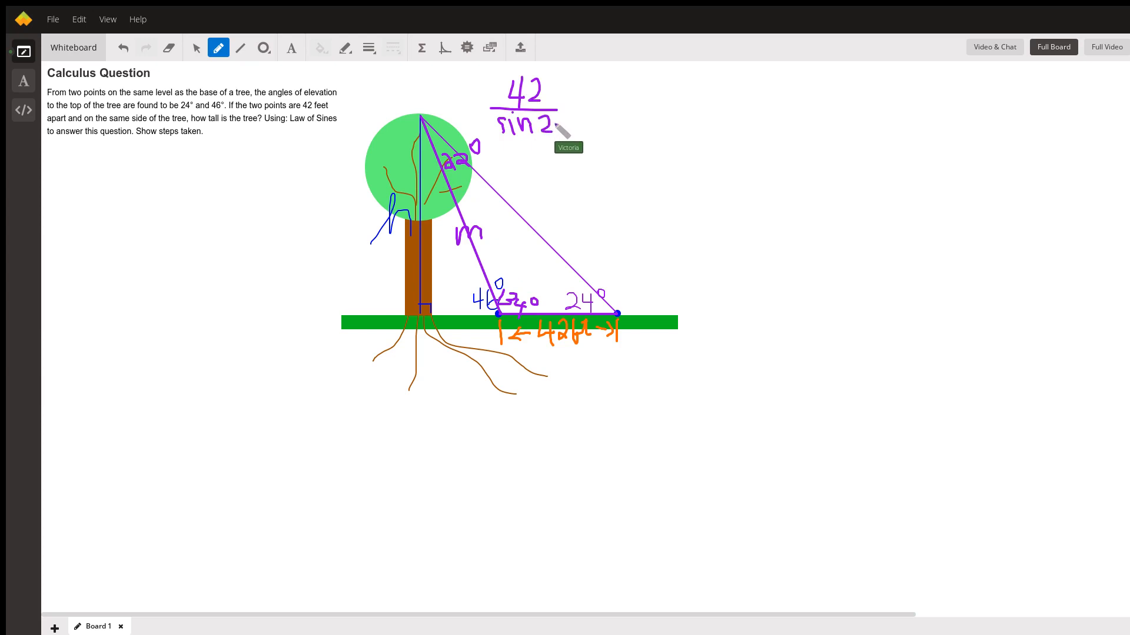
- Write sin22° as the denominator under 42 in the Law of Sines ratio
left_click_drag(549, 123, 573, 115)
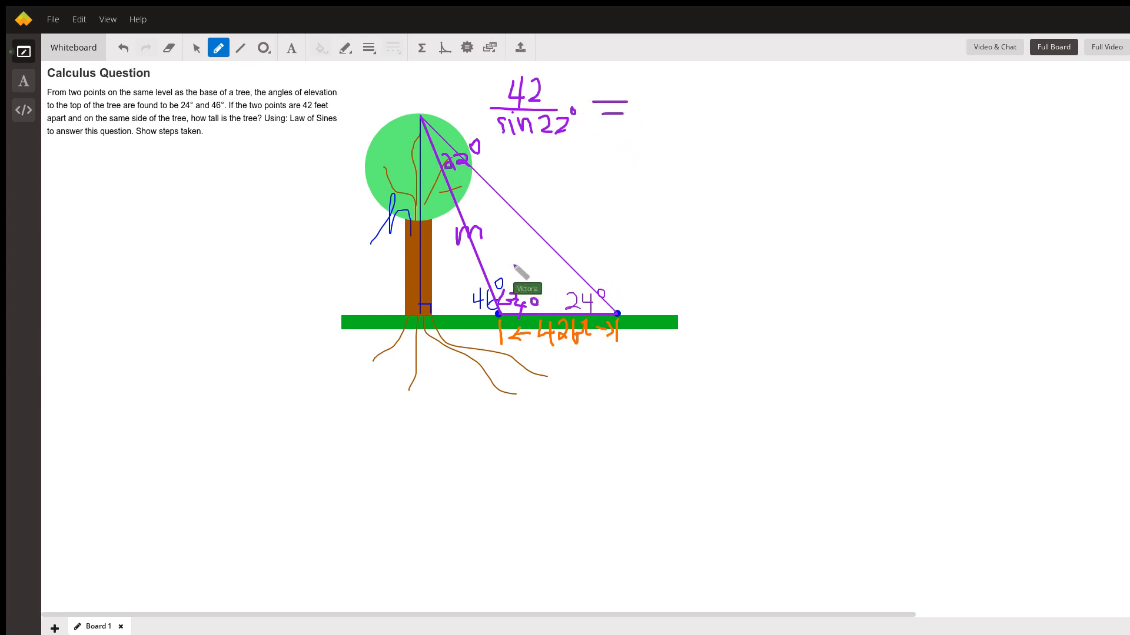
mouse_move(656, 101)
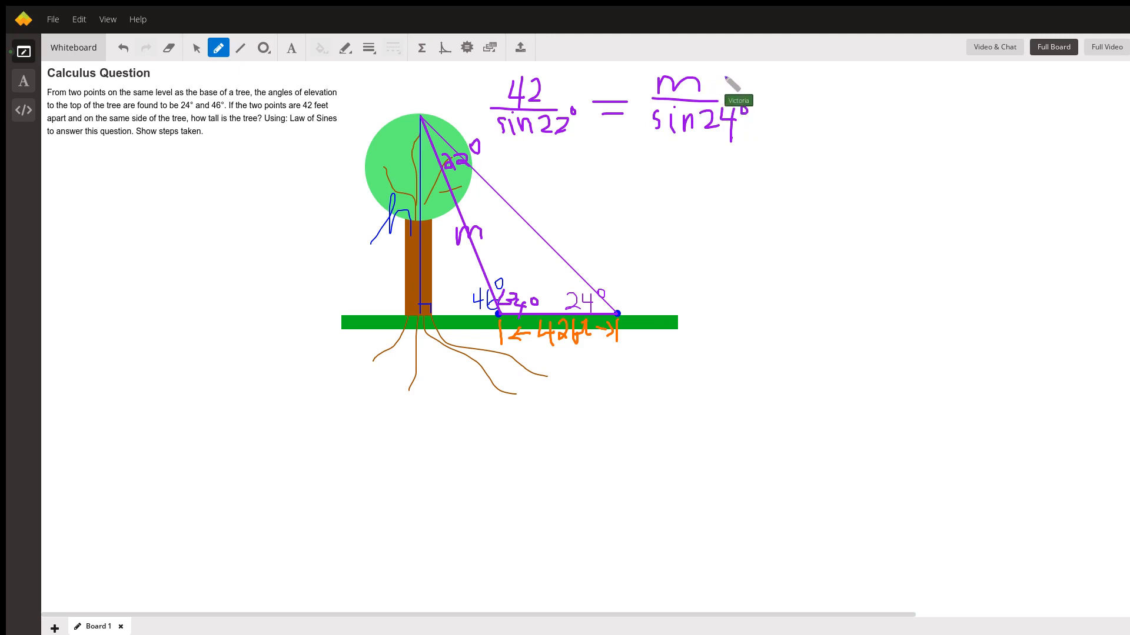
mouse_move(353, 76)
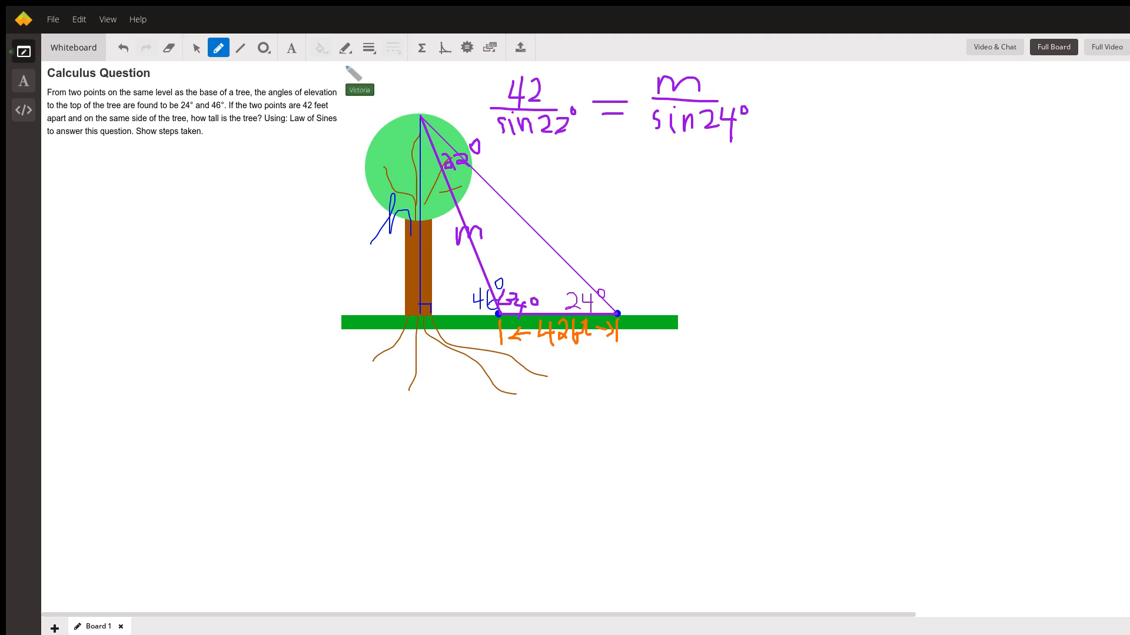
mouse_move(757, 98)
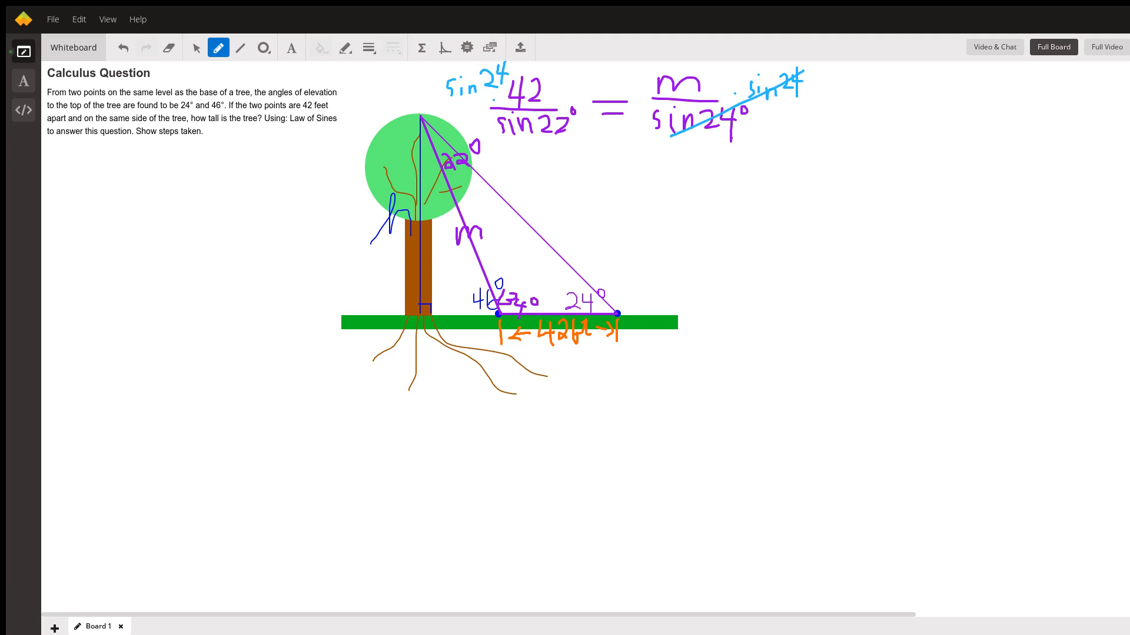
mouse_move(577, 173)
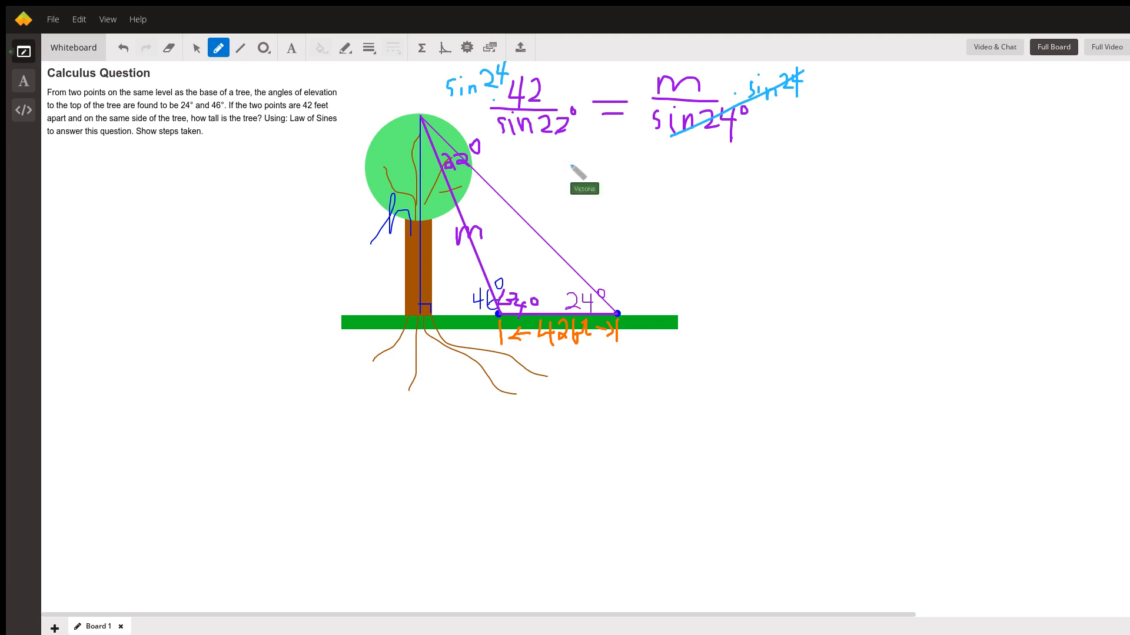
mouse_move(363, 123)
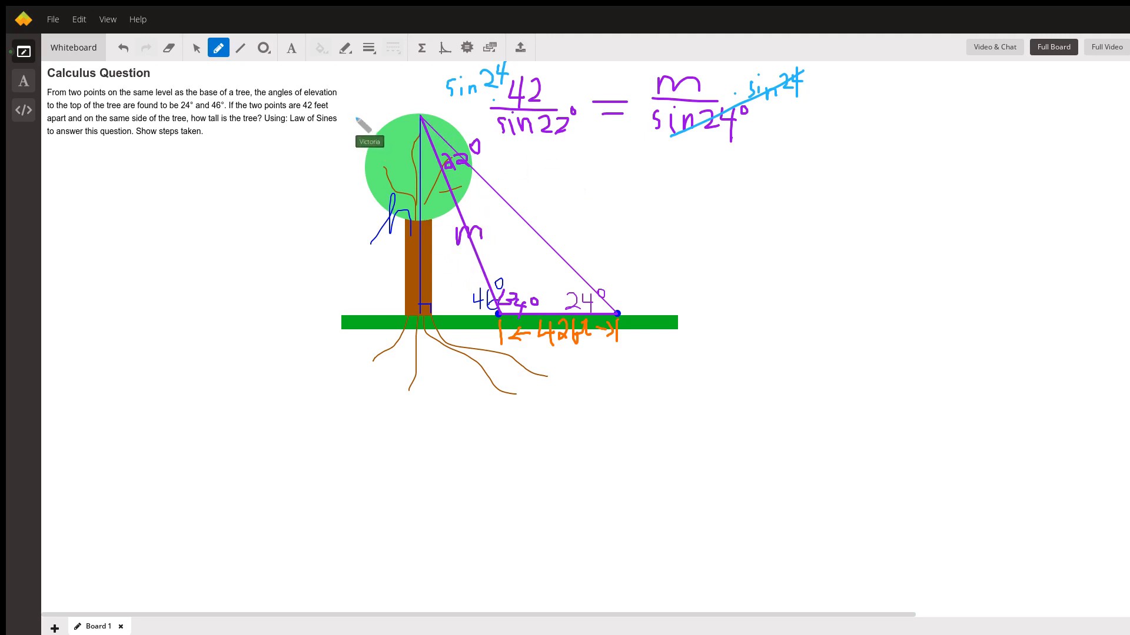
mouse_move(386, 151)
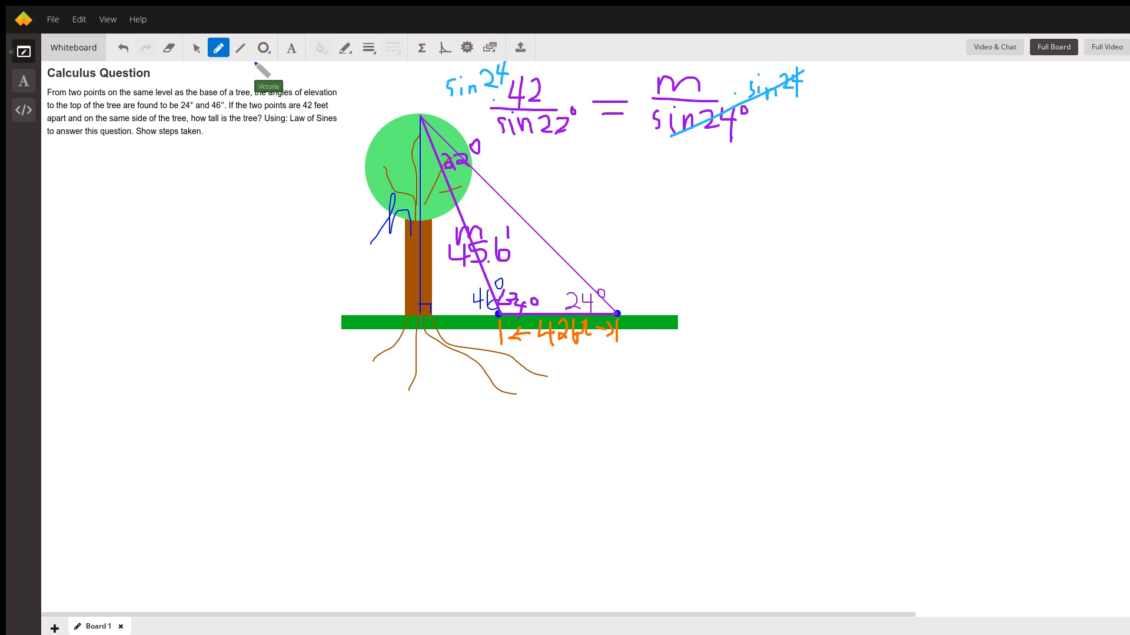
mouse_move(456, 224)
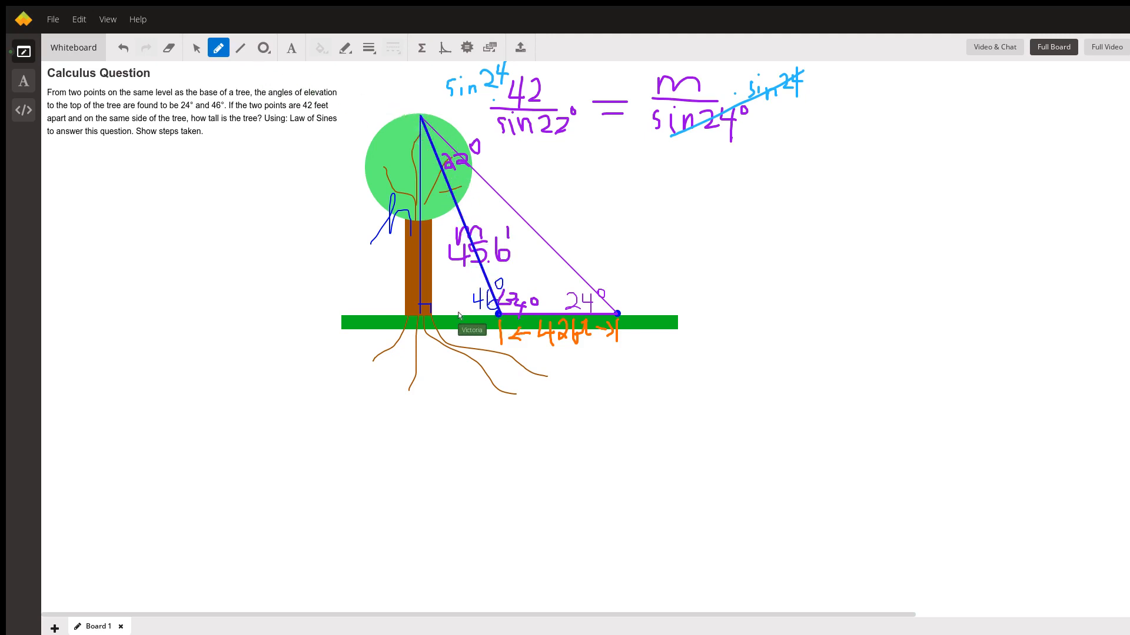
mouse_move(423, 118)
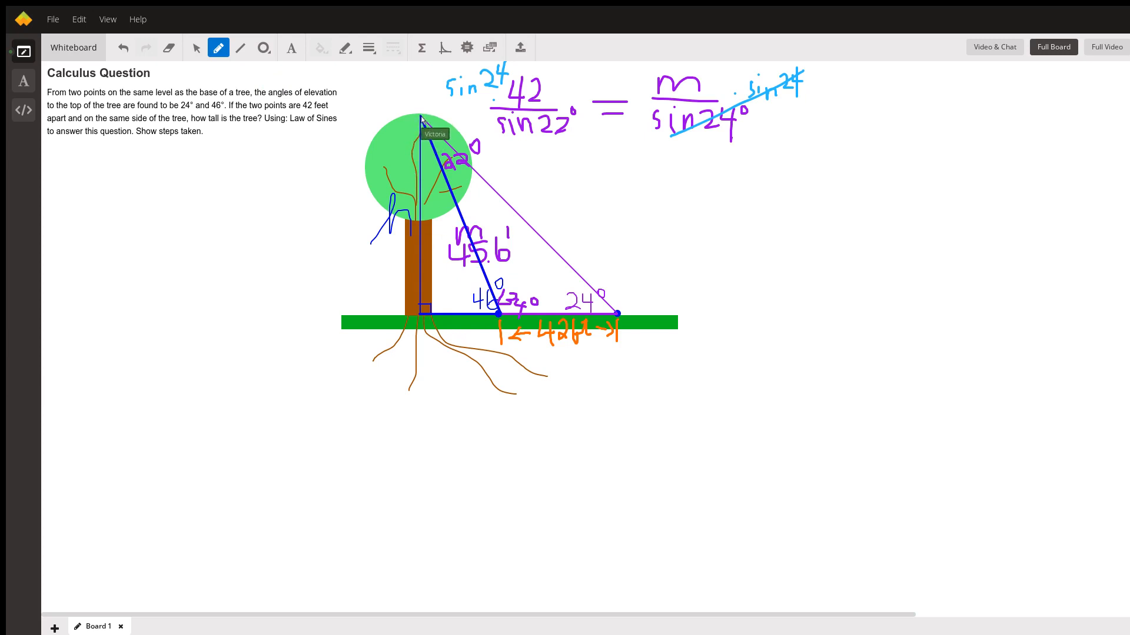
mouse_move(423, 319)
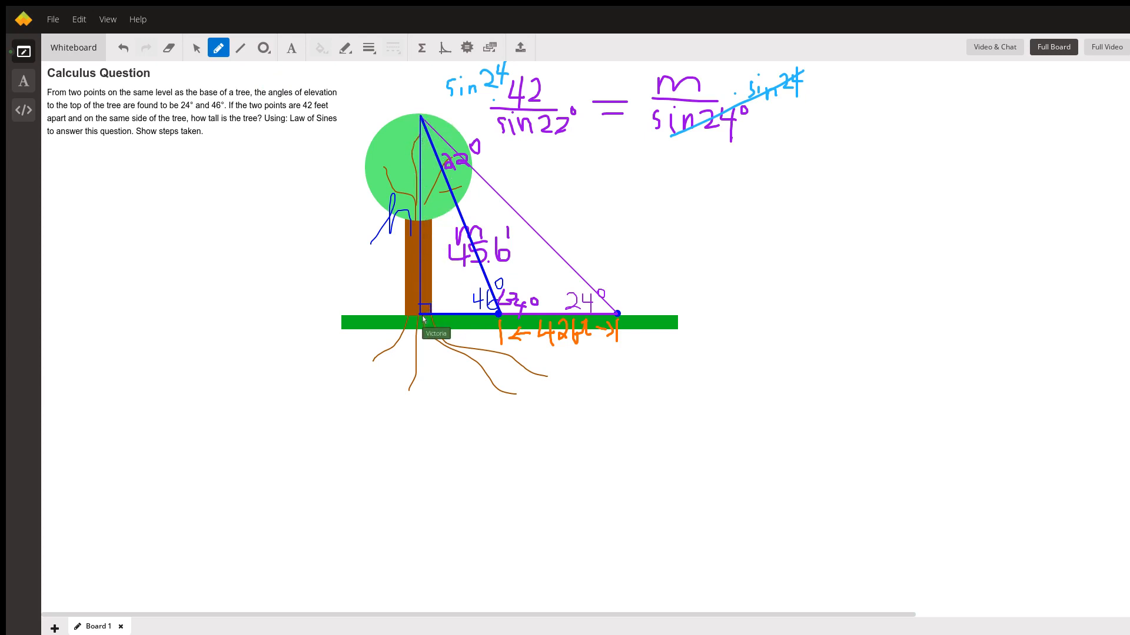
mouse_move(481, 107)
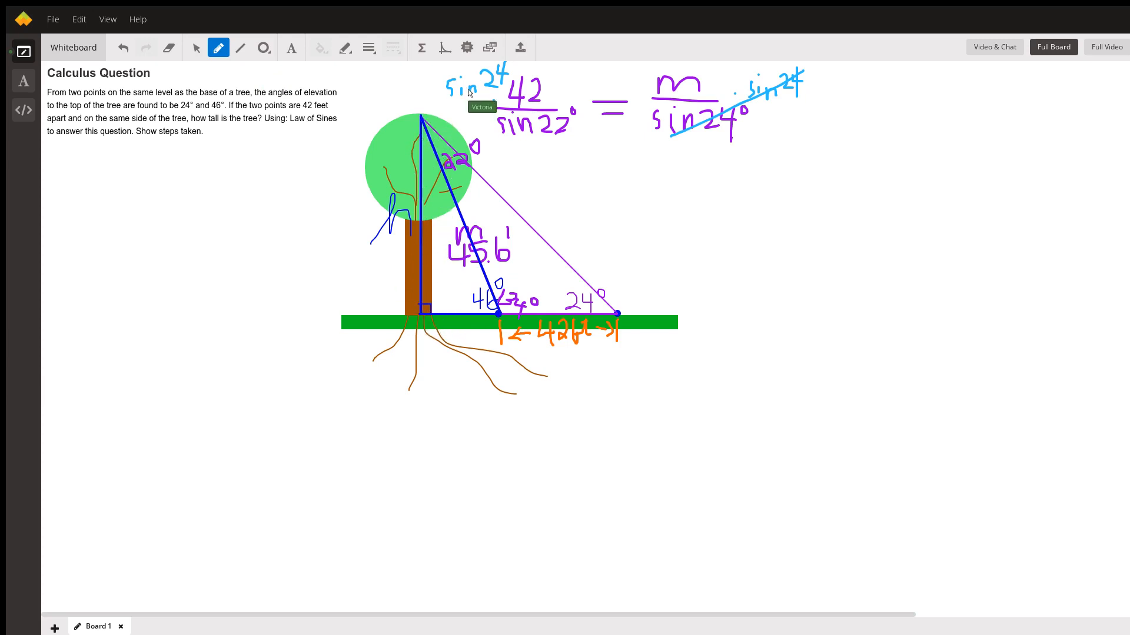
mouse_move(361, 363)
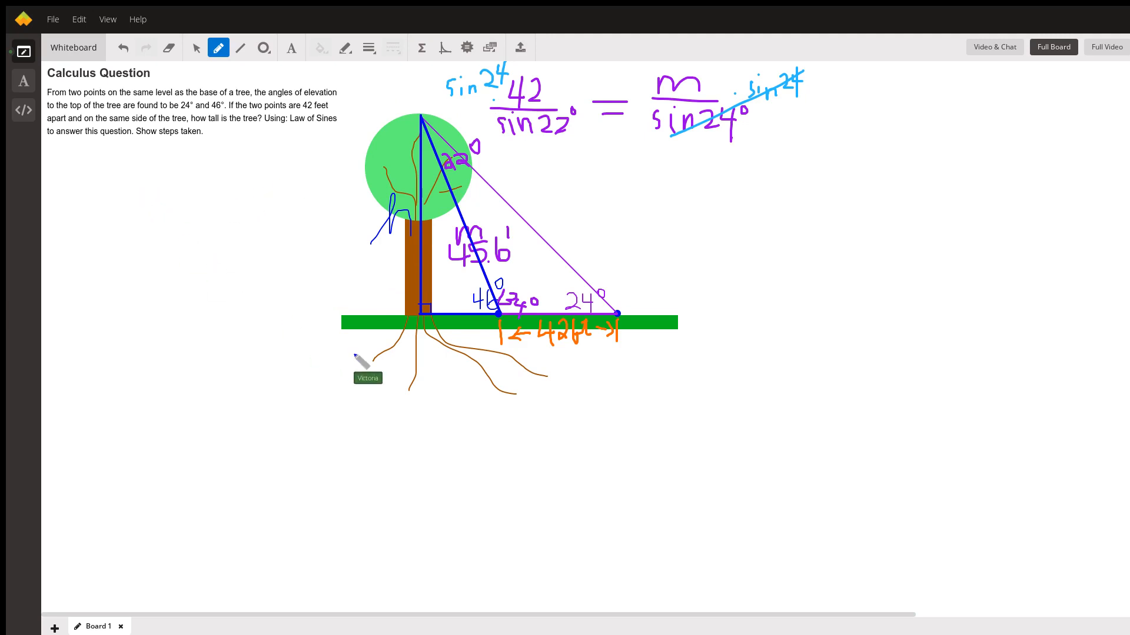
mouse_move(482, 259)
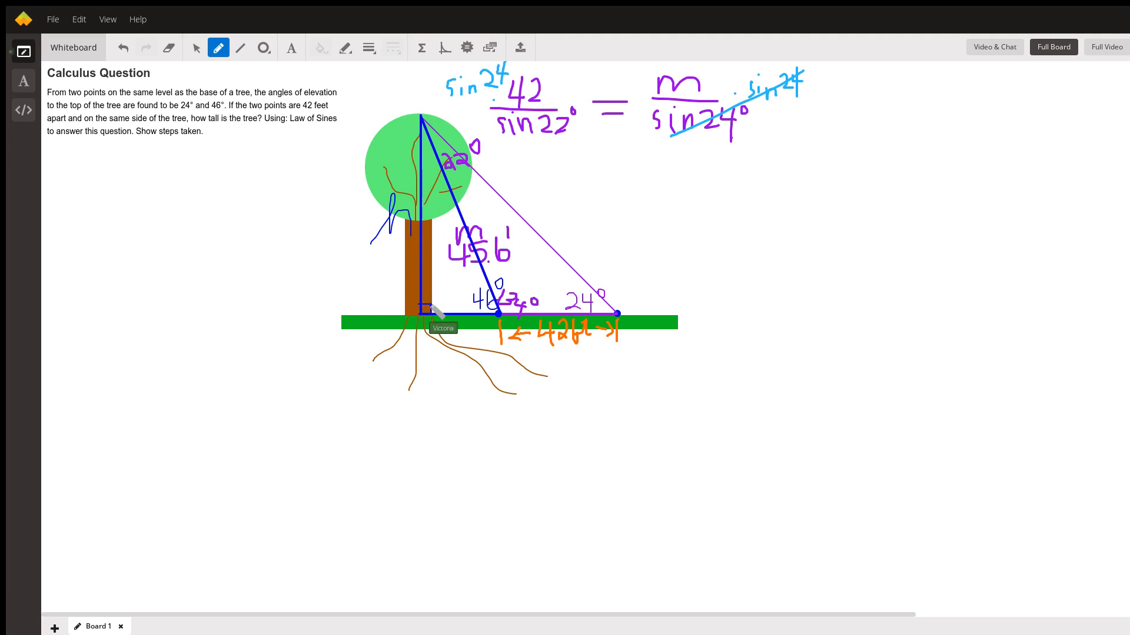
mouse_move(89, 181)
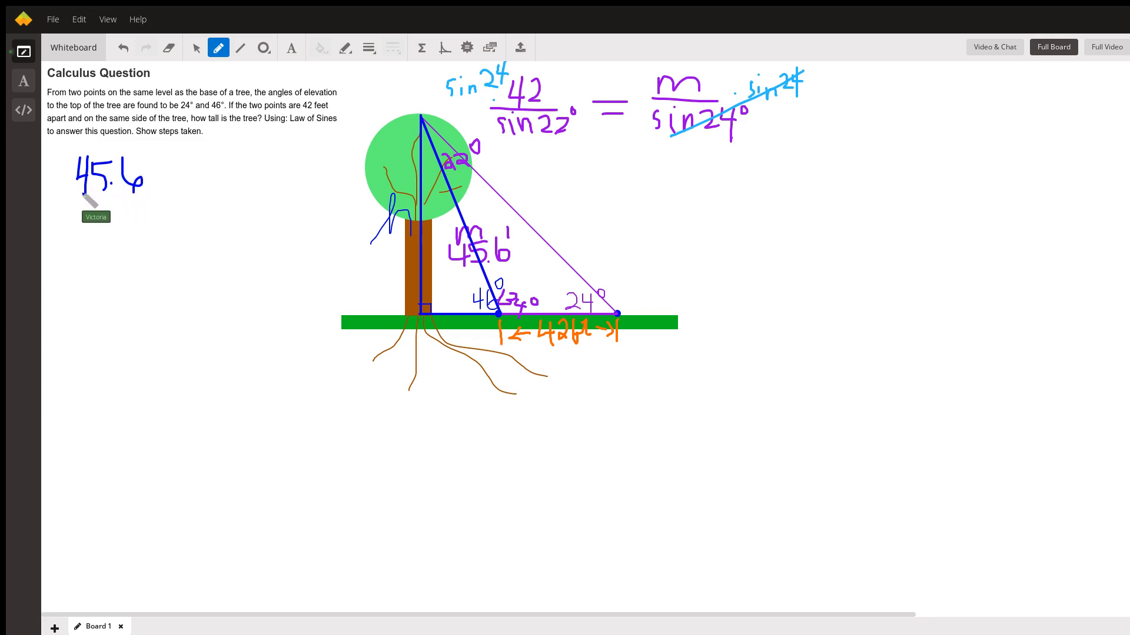
- Write sin90° under 45.6, sin46° under h, and begin multiplying by sin46°
left_click_drag(72, 193, 191, 191)
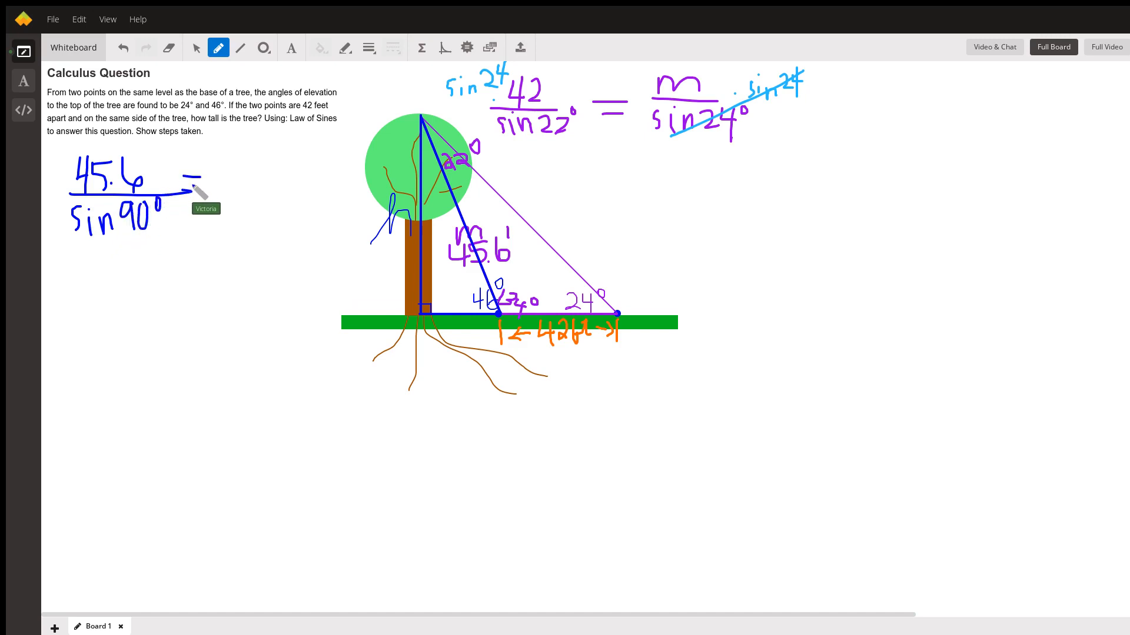
mouse_move(231, 163)
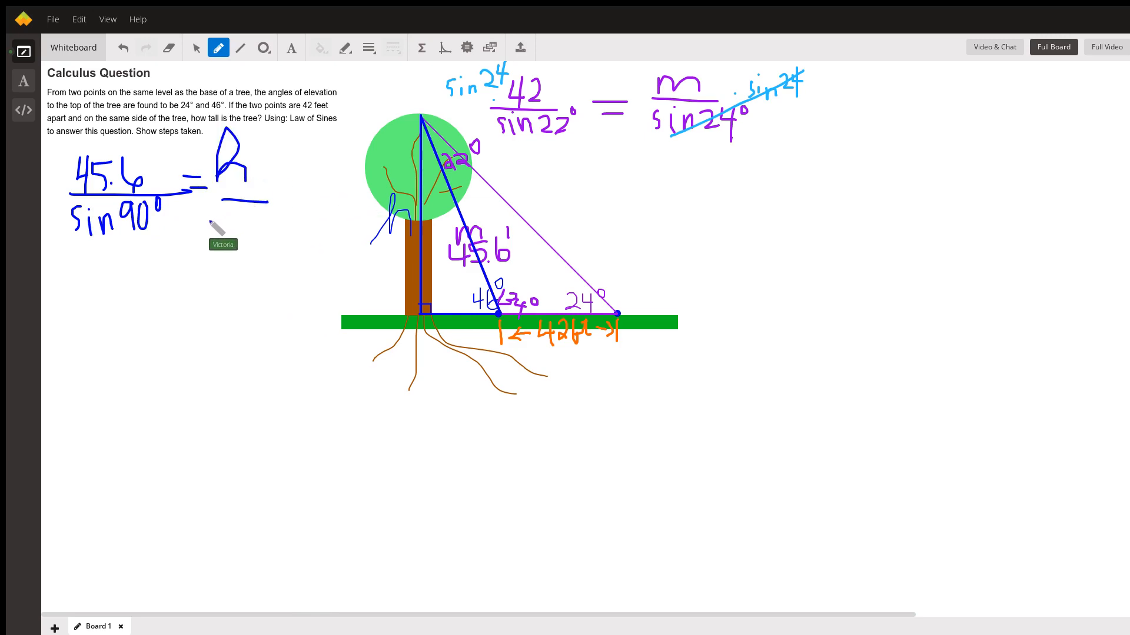
left_click_drag(217, 224, 252, 231)
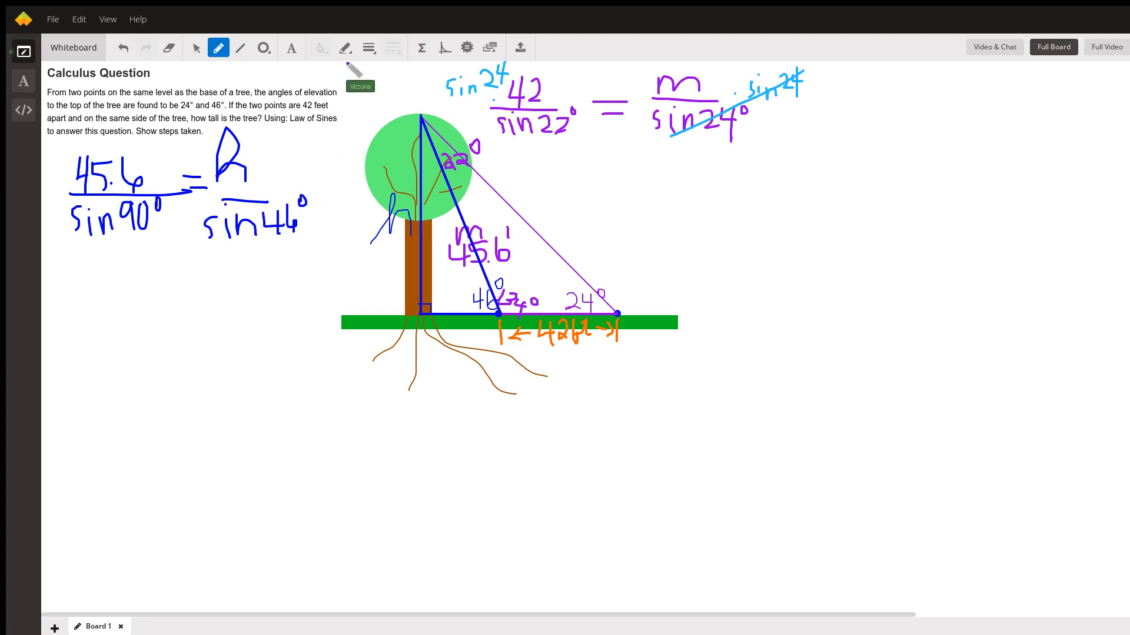
mouse_move(309, 176)
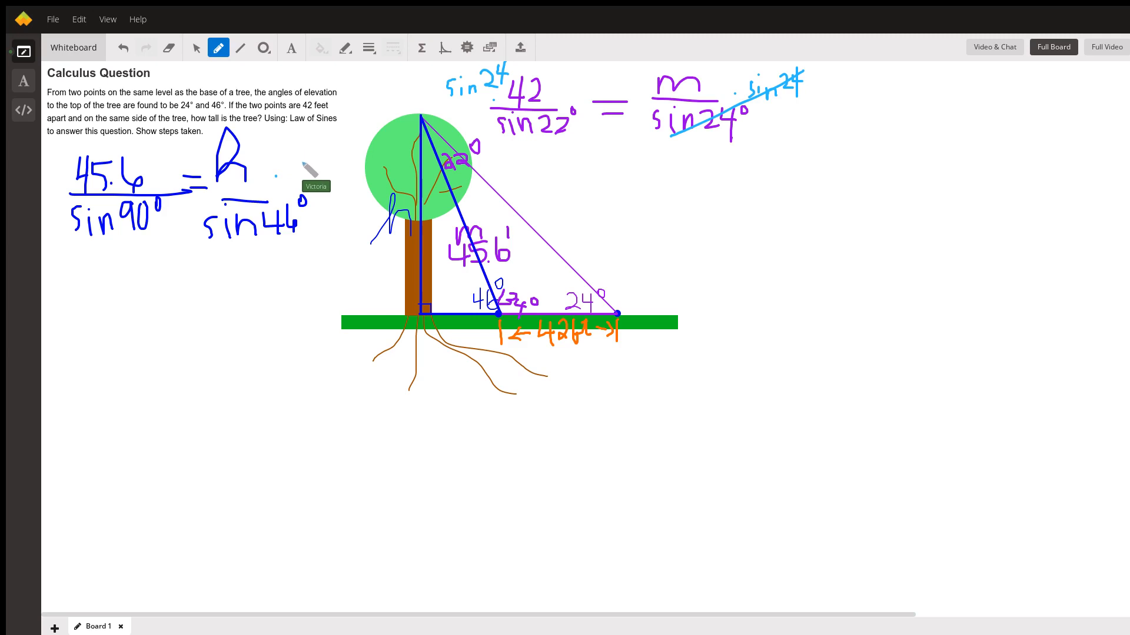
left_click_drag(295, 166, 339, 177)
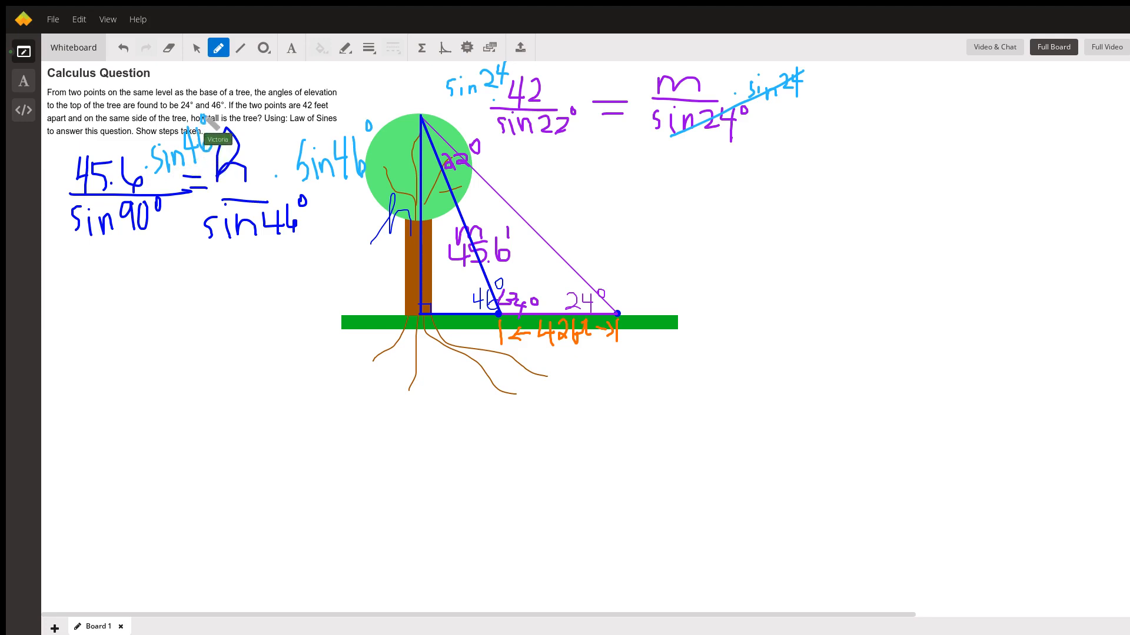
mouse_move(320, 180)
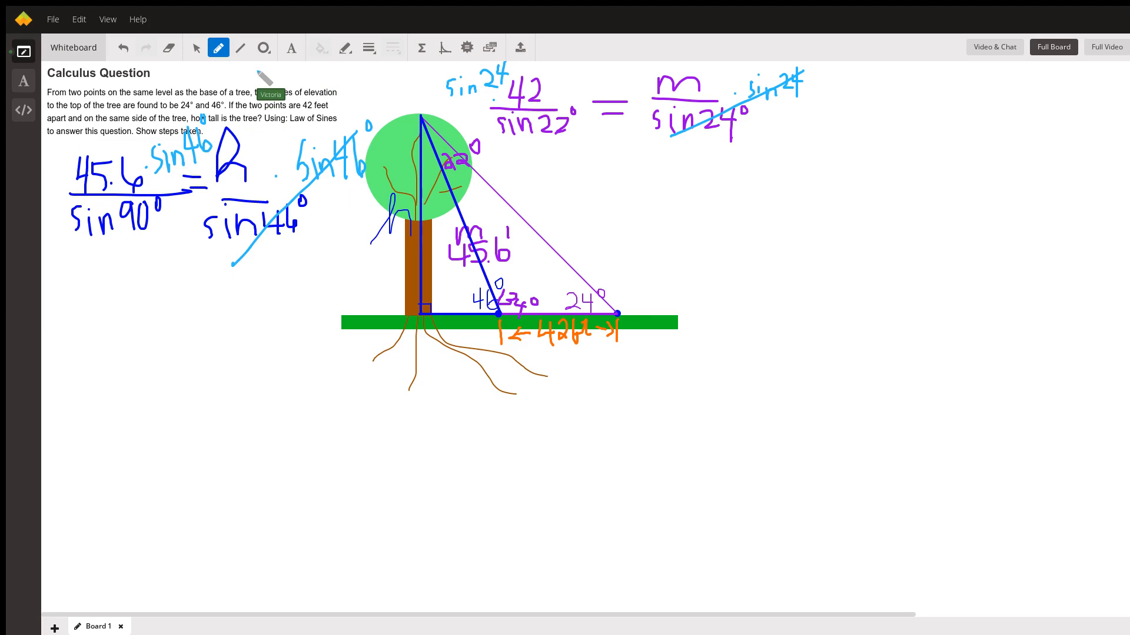
mouse_move(140, 282)
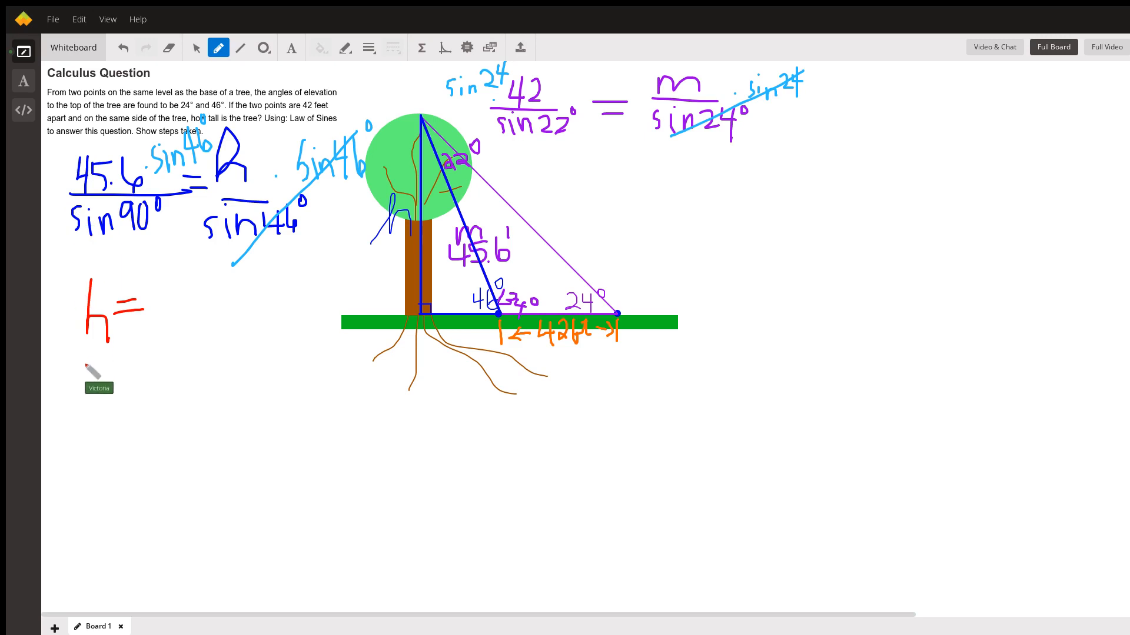
mouse_move(165, 364)
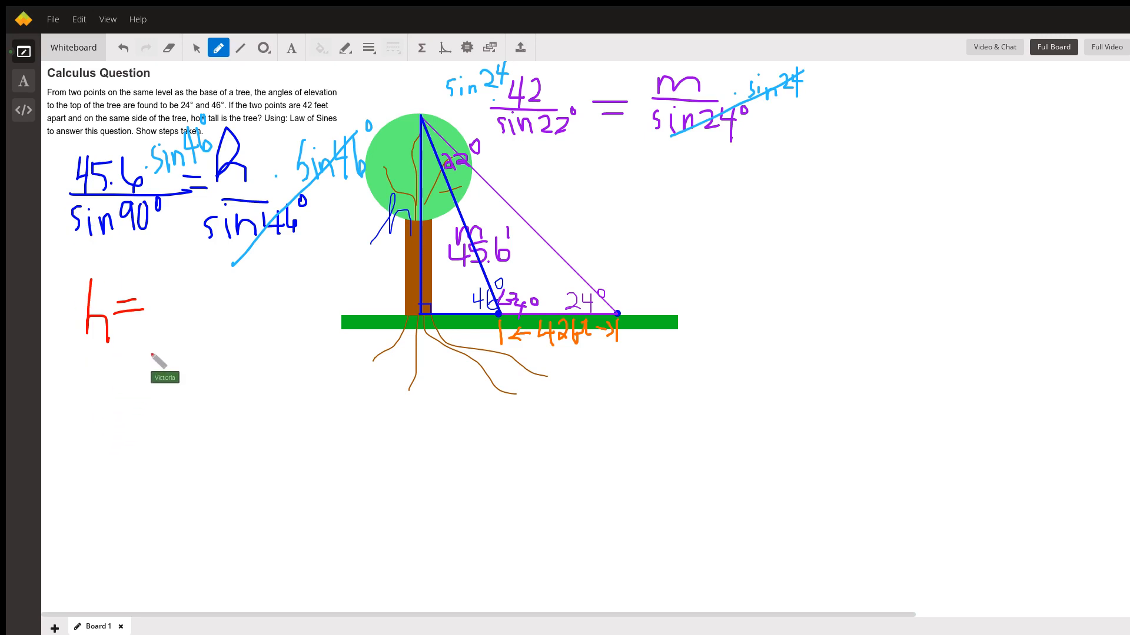